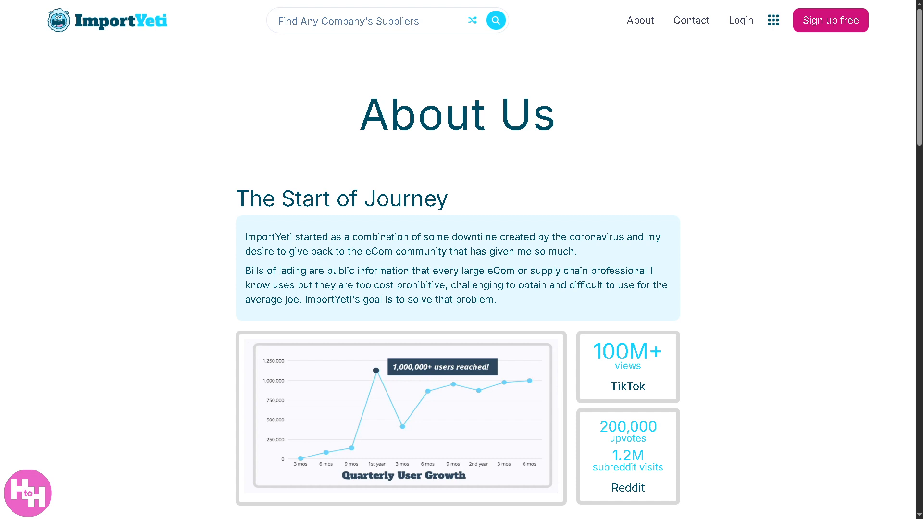
# - Return to the ImportYeti home page via the logo and switch to full screen
pyautogui.click(108, 20)
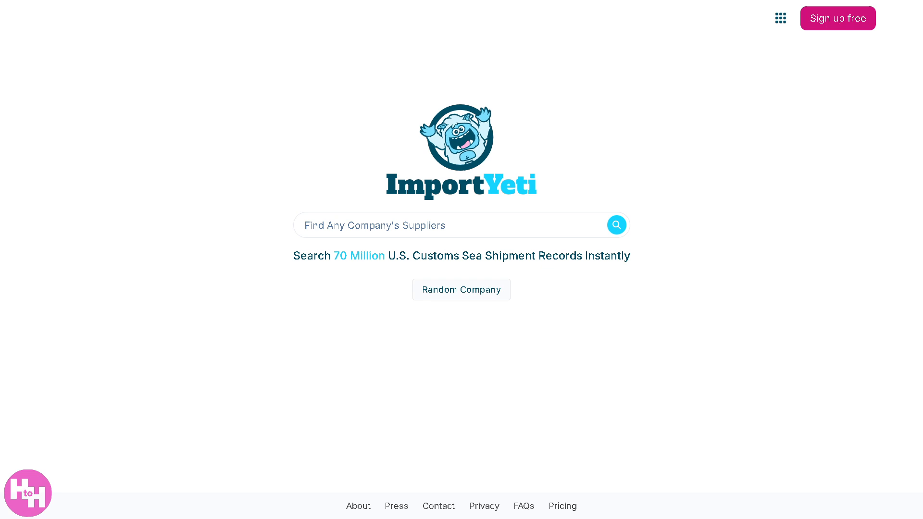
pyautogui.moveTo(195, 286)
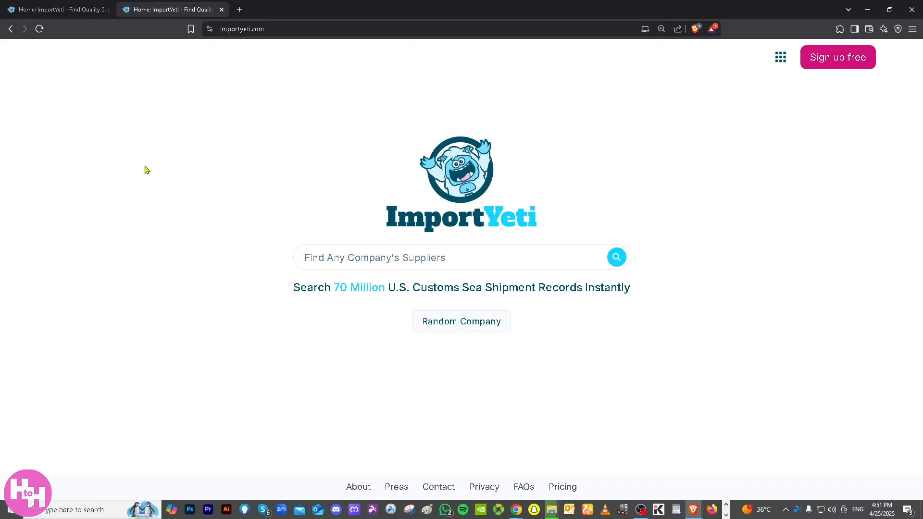
pyautogui.press('F11')
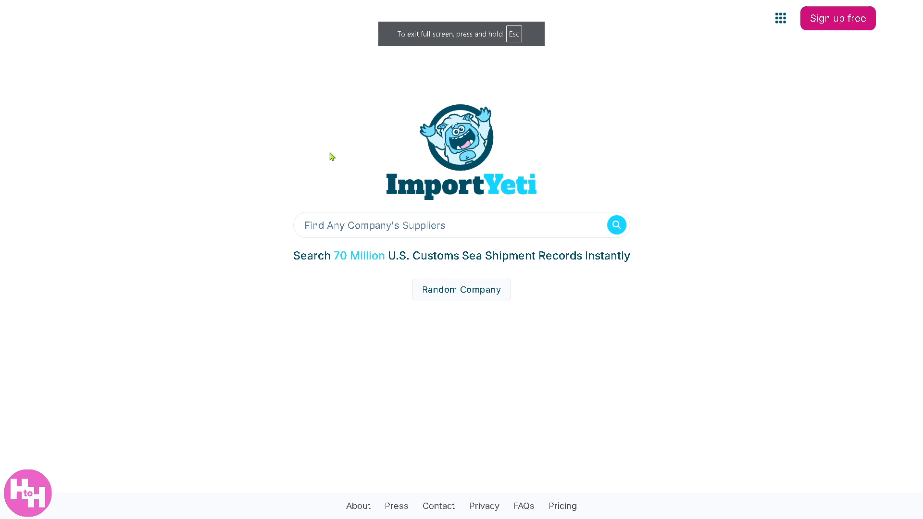
pyautogui.moveTo(717, 131)
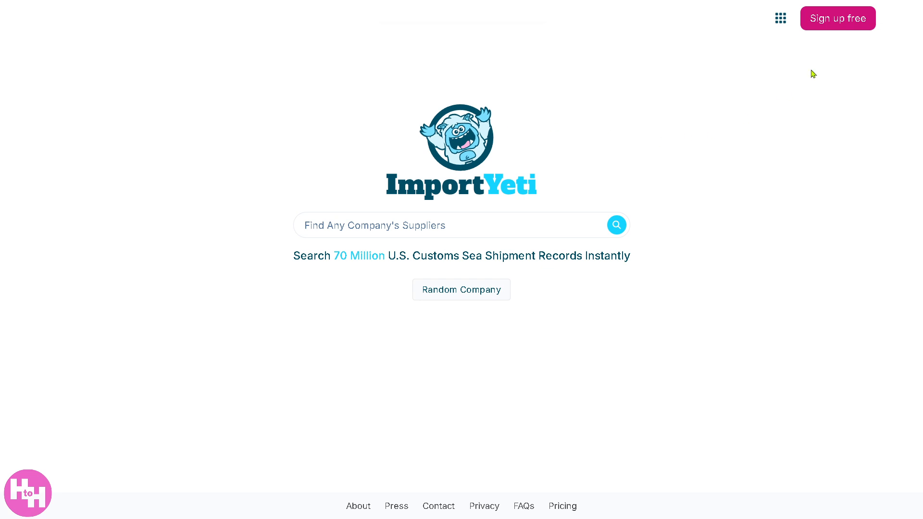
# - Bring up the Create an Account sign-up form from 'Sign up free' and look it over
pyautogui.click(837, 19)
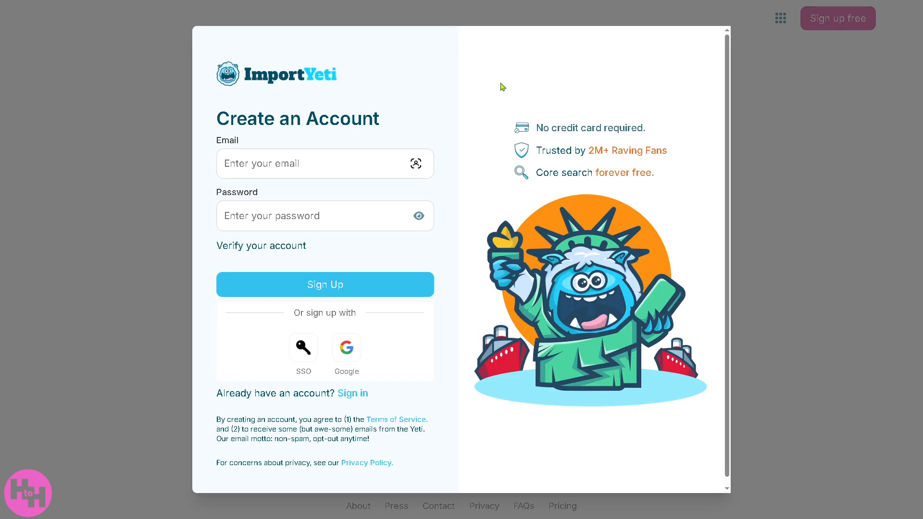
pyautogui.scroll(-3)
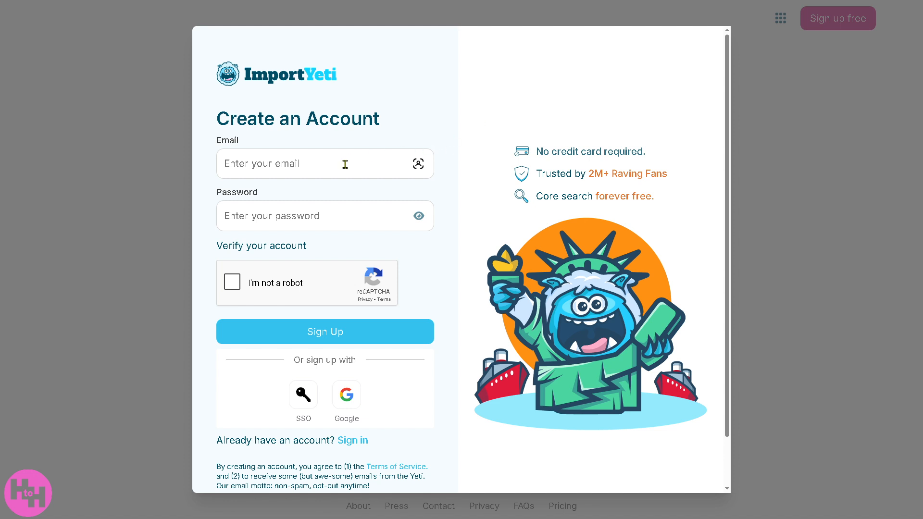
pyautogui.moveTo(418, 302)
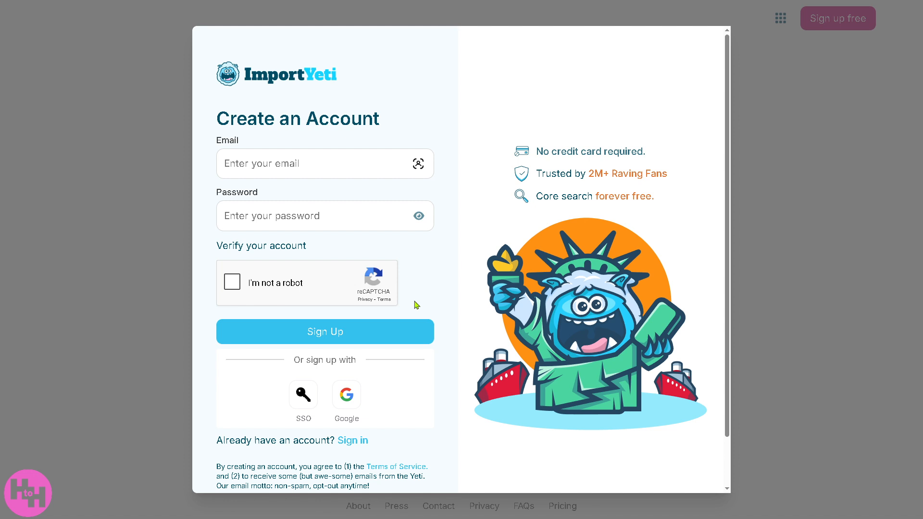
pyautogui.moveTo(396, 320)
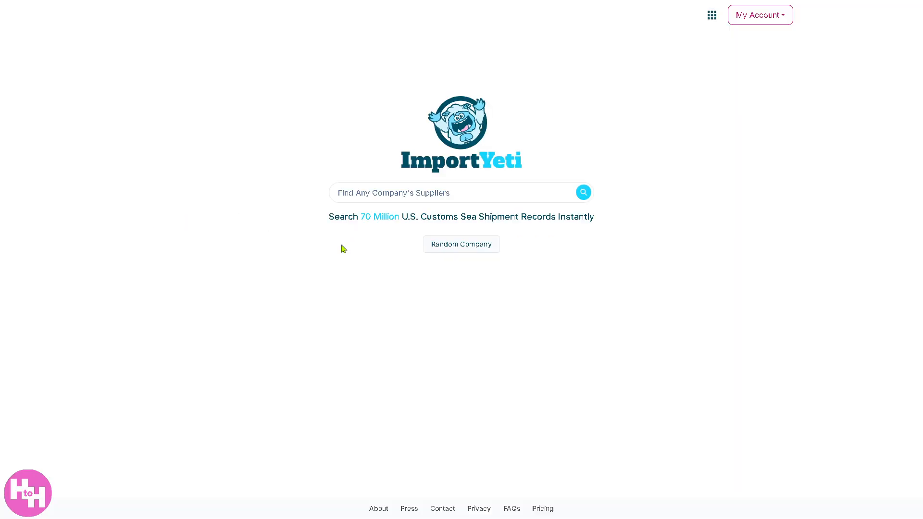
pyautogui.moveTo(717, 36)
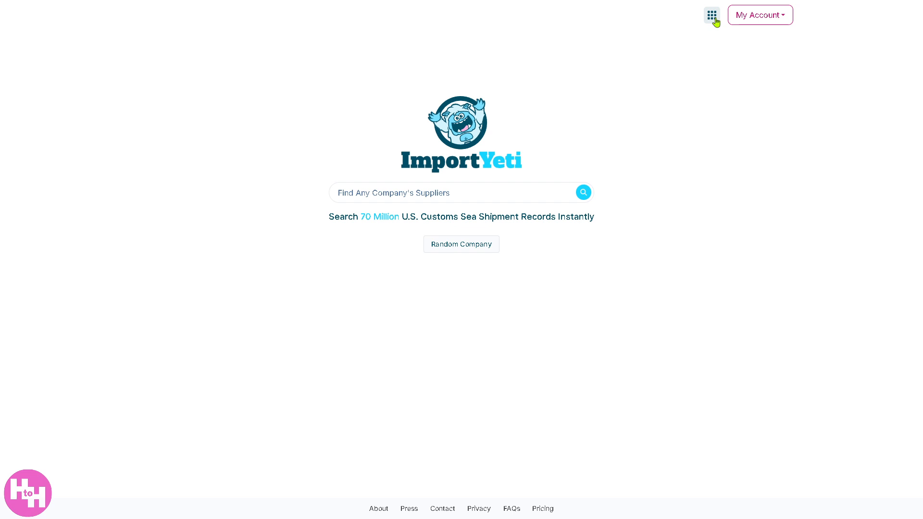
# - Show the tools menu listing PowerQuery, Supplier Search, HS Code Explorer and others
pyautogui.click(711, 14)
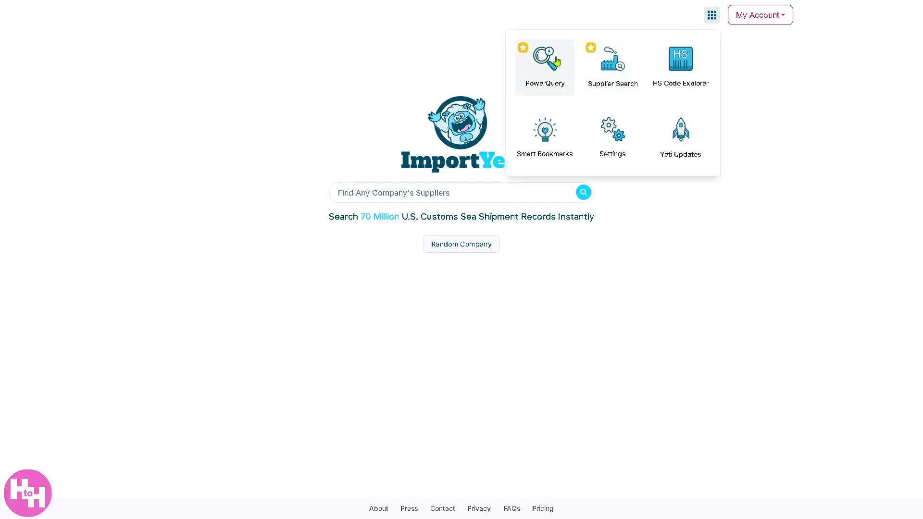
pyautogui.moveTo(679, 62)
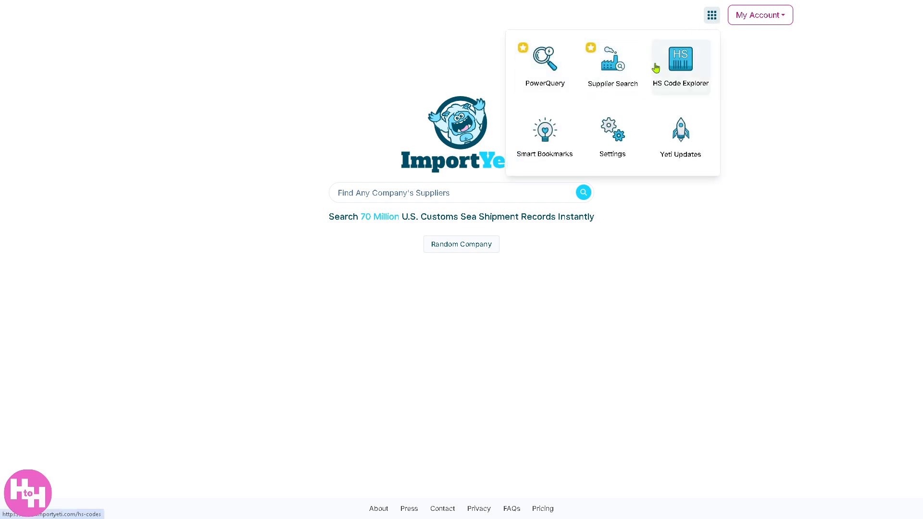
pyautogui.moveTo(544, 129)
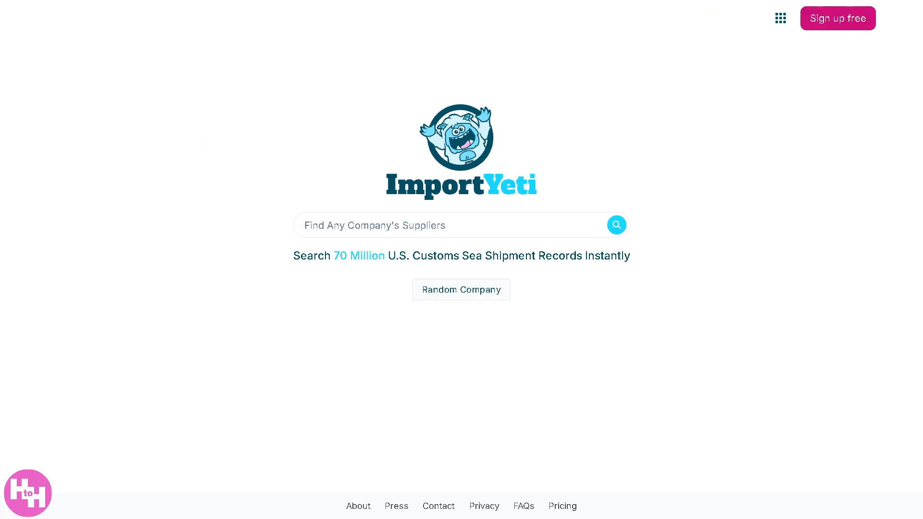
pyautogui.moveTo(762, 20)
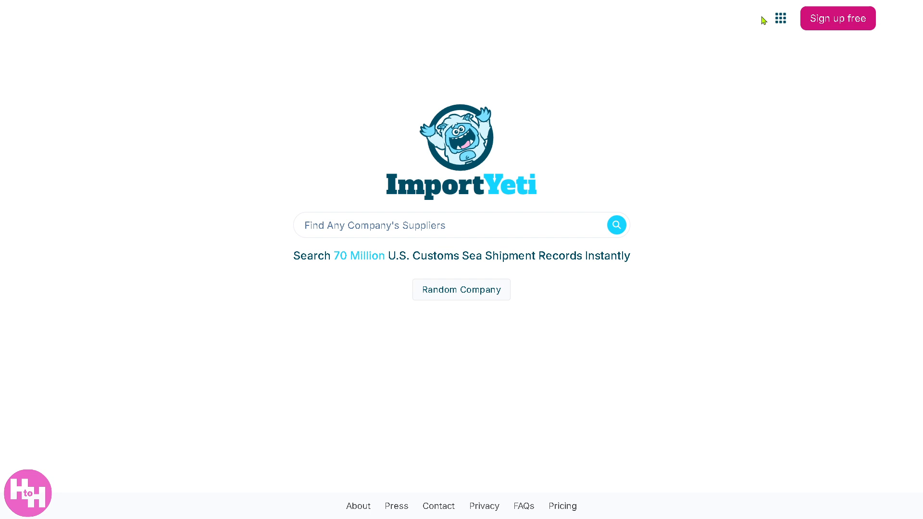
pyautogui.click(780, 17)
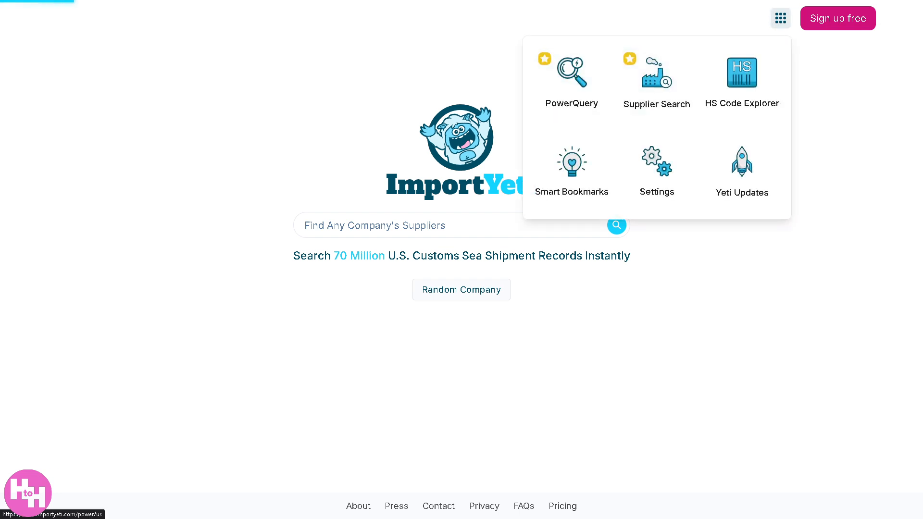
# - In PowerQuery, review the searchable fields and change the search term from Shoes to Furniture
pyautogui.click(571, 77)
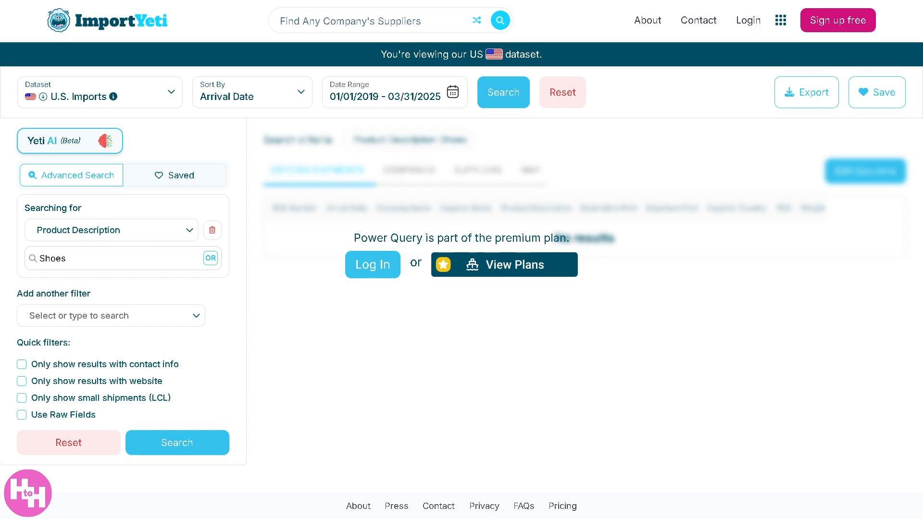
pyautogui.moveTo(139, 242)
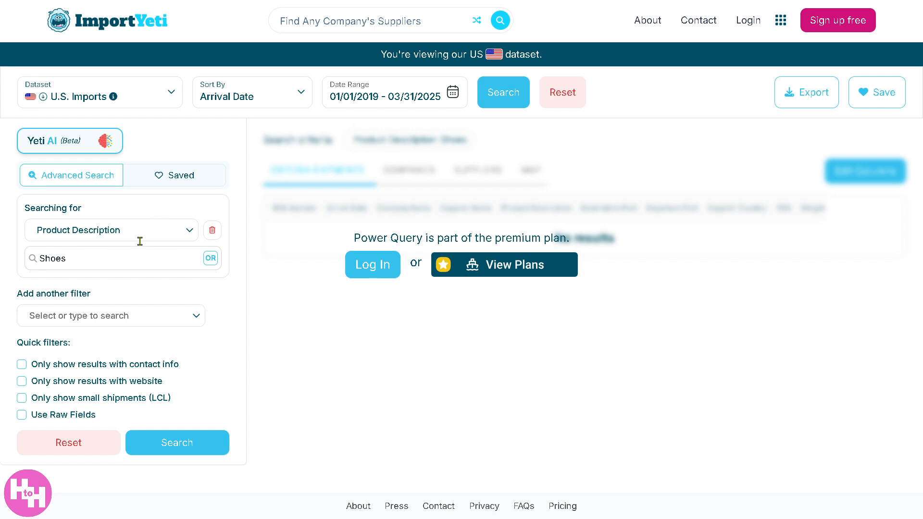
pyautogui.click(111, 230)
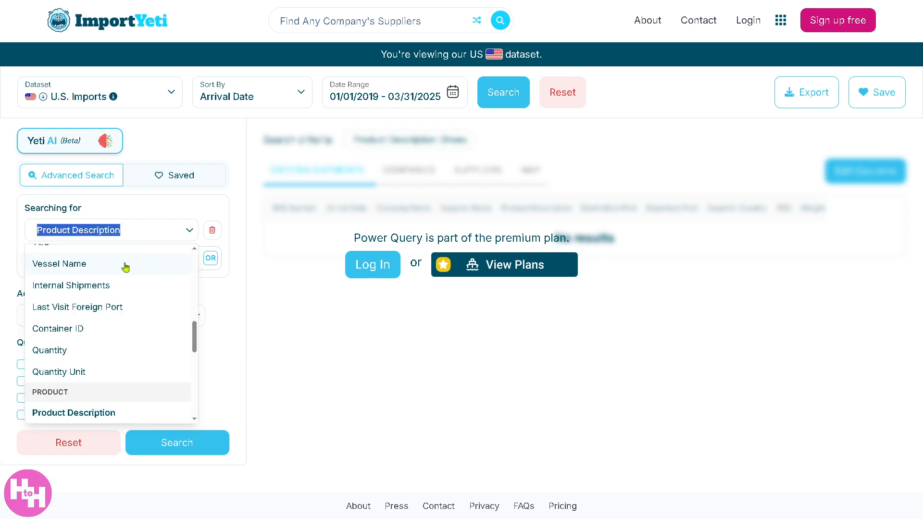
pyautogui.scroll(3)
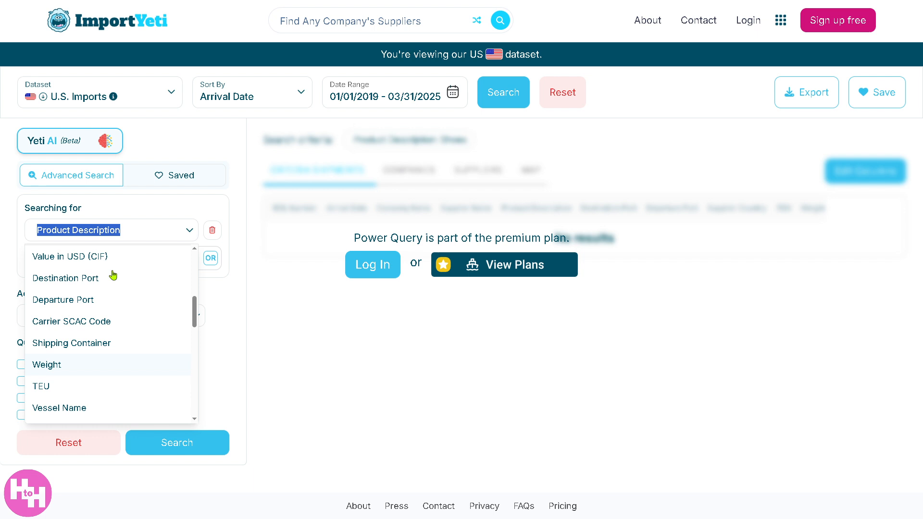
pyautogui.moveTo(103, 301)
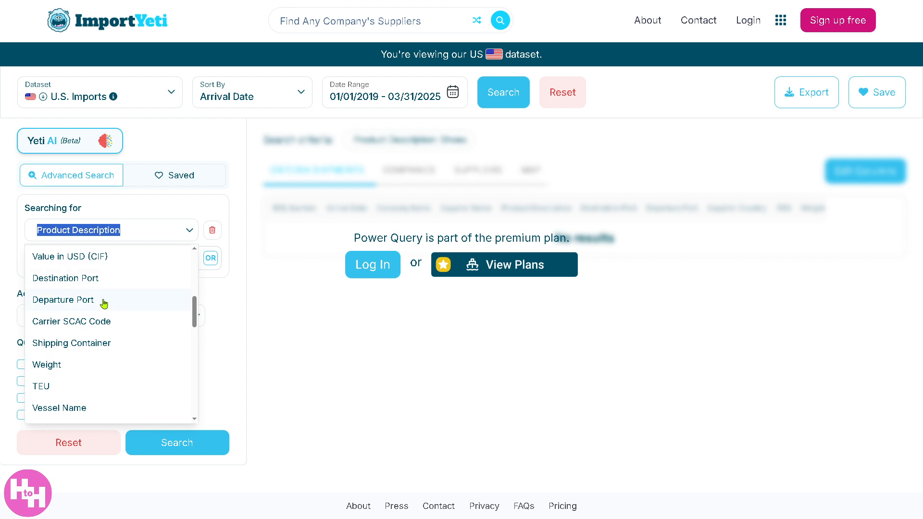
pyautogui.moveTo(218, 327)
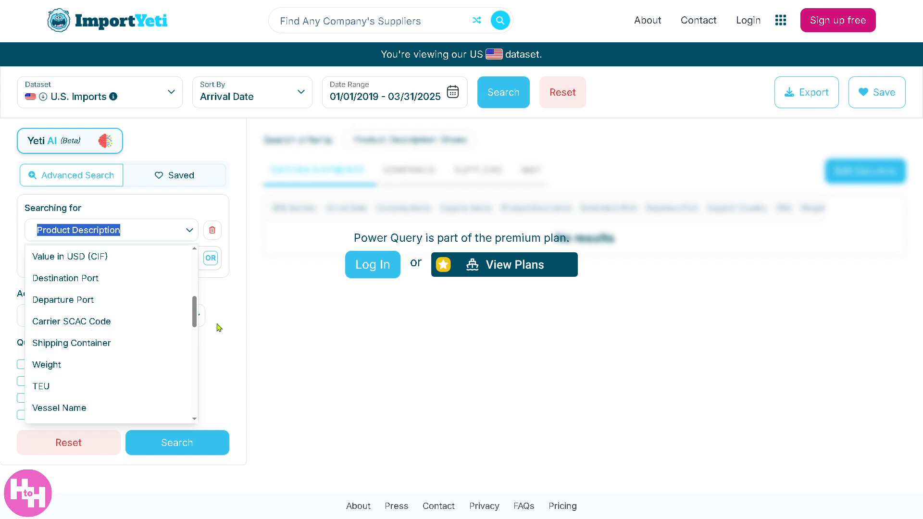
pyautogui.write('Shoes')
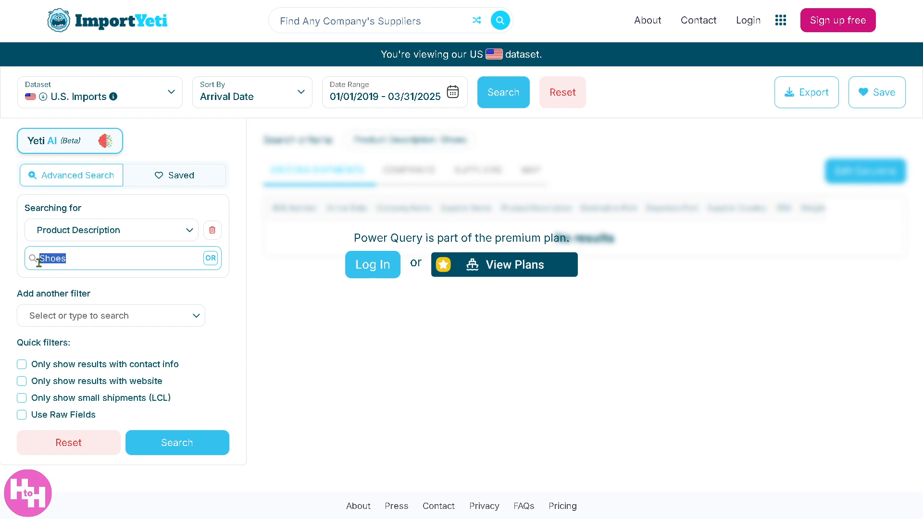
pyautogui.write('Furniture')
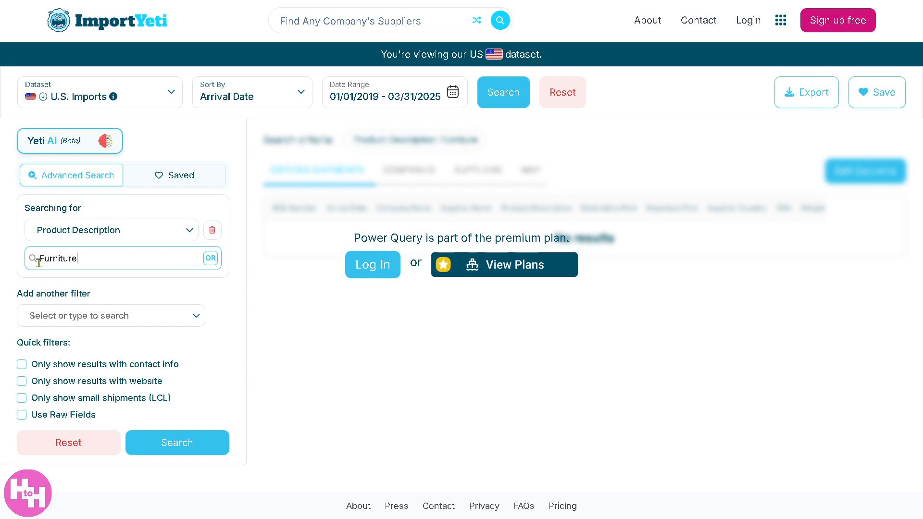
# - Show the additional Company and Supplier filter fields for the Furniture search
pyautogui.click(110, 315)
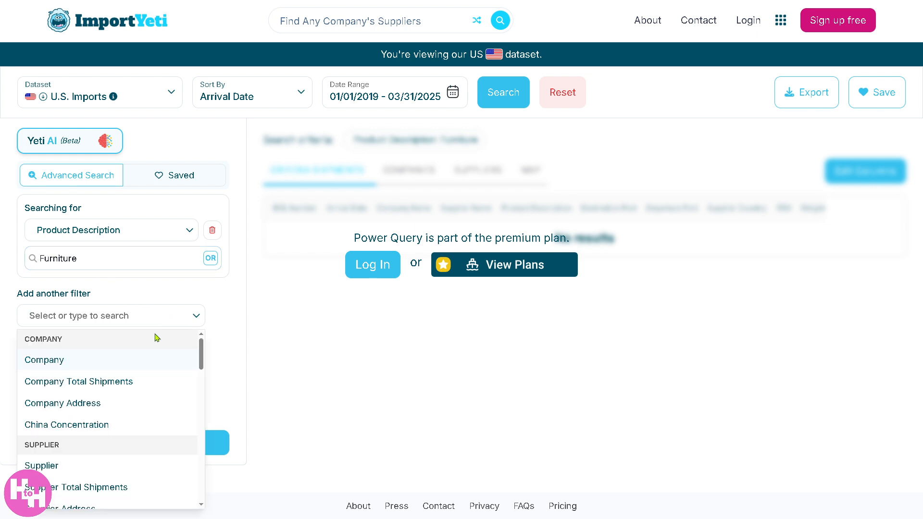
pyautogui.moveTo(138, 384)
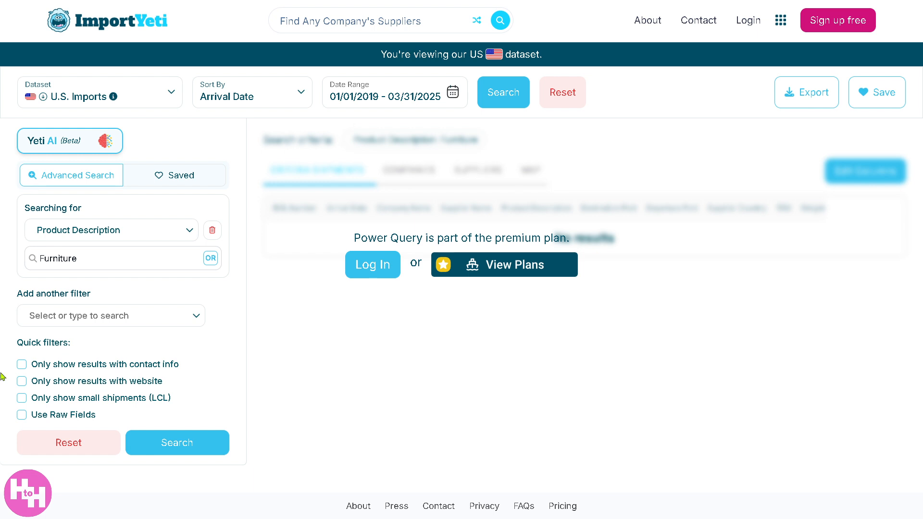
pyautogui.moveTo(94, 315)
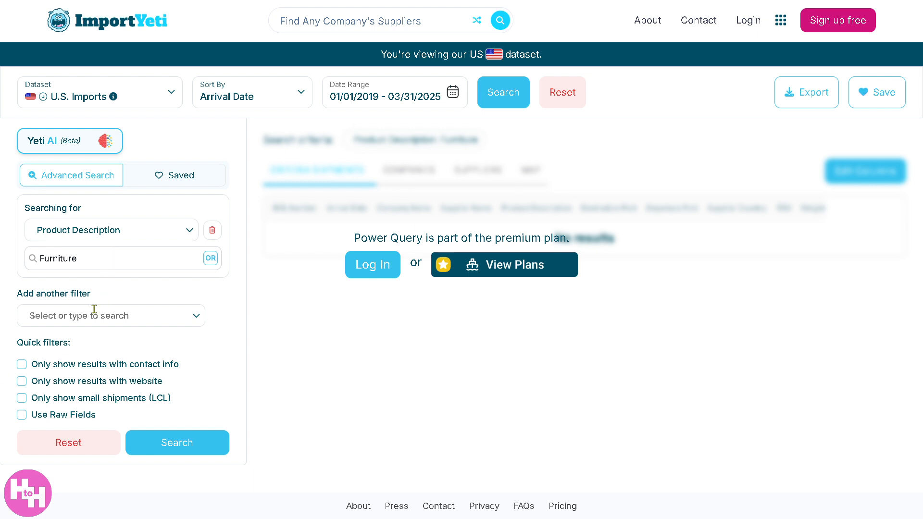
pyautogui.moveTo(91, 315)
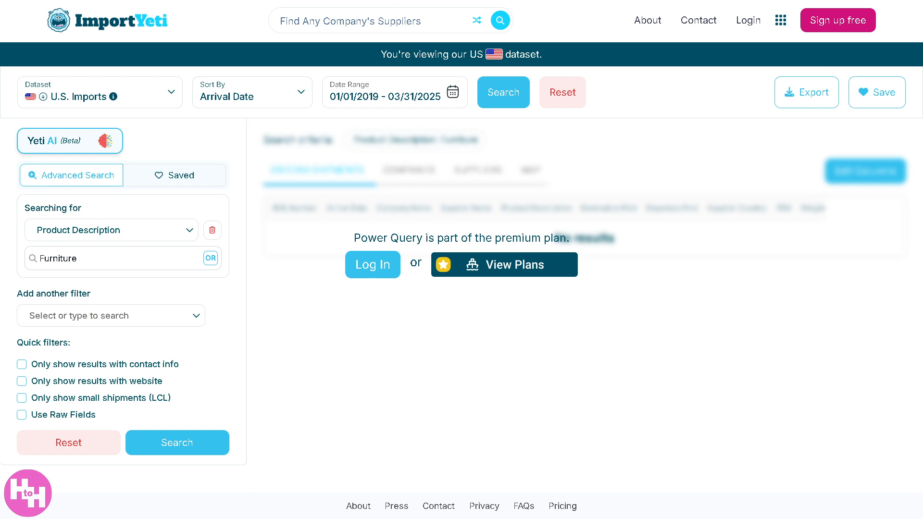
pyautogui.moveTo(427, 227)
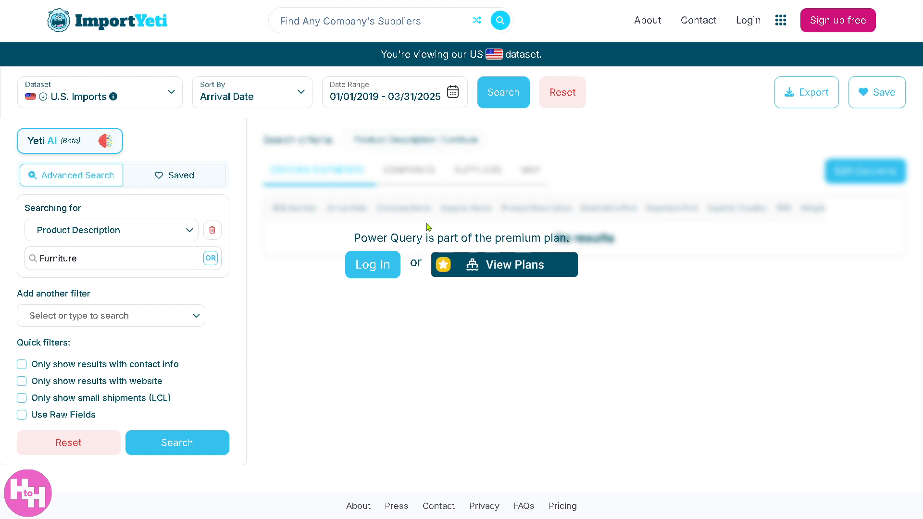
pyautogui.moveTo(490, 242)
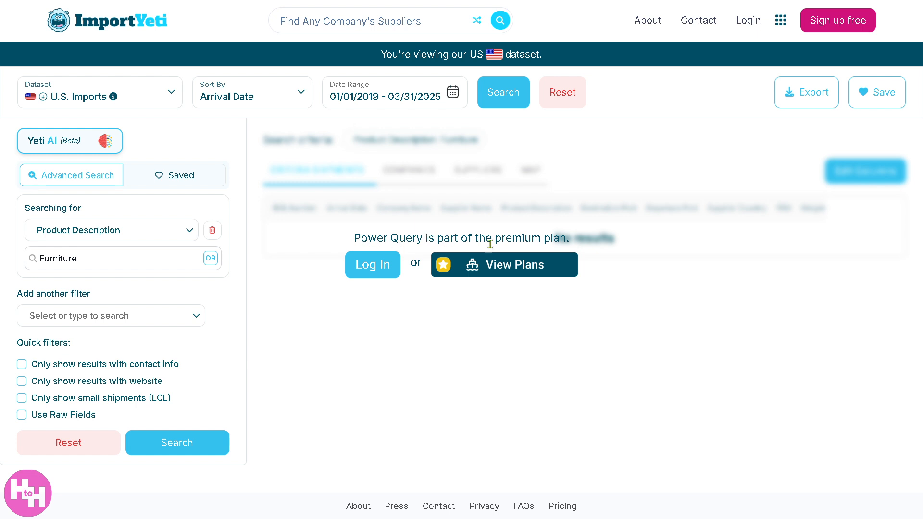
pyautogui.moveTo(511, 243)
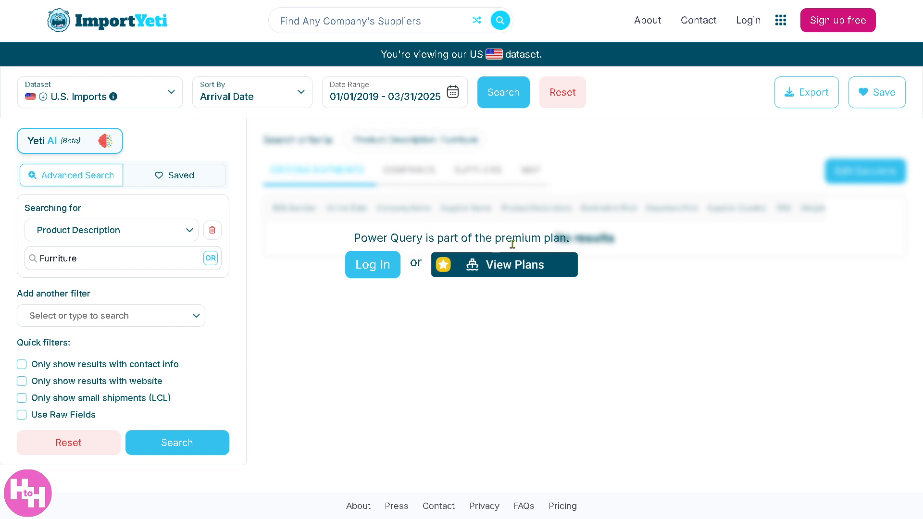
# - Go to View Plans from the PowerQuery premium prompt to reach the pricing page
pyautogui.click(504, 264)
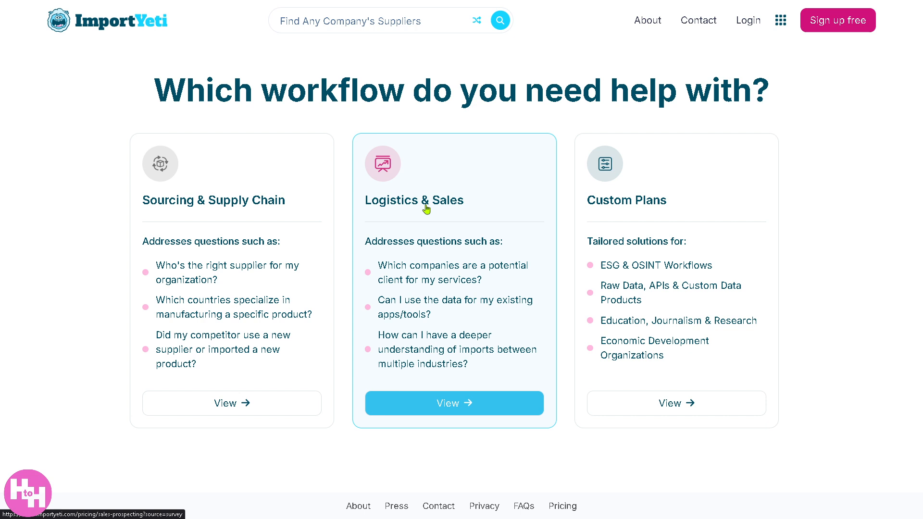
pyautogui.moveTo(299, 160)
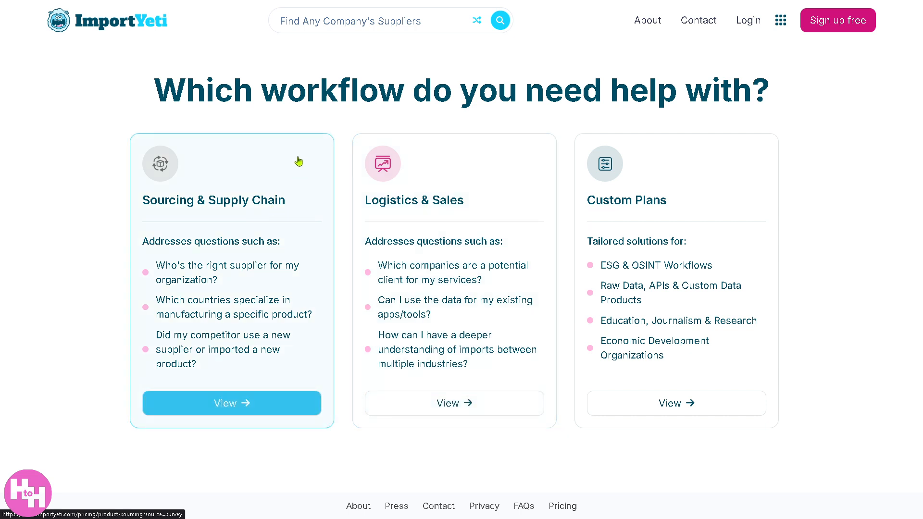
pyautogui.moveTo(404, 210)
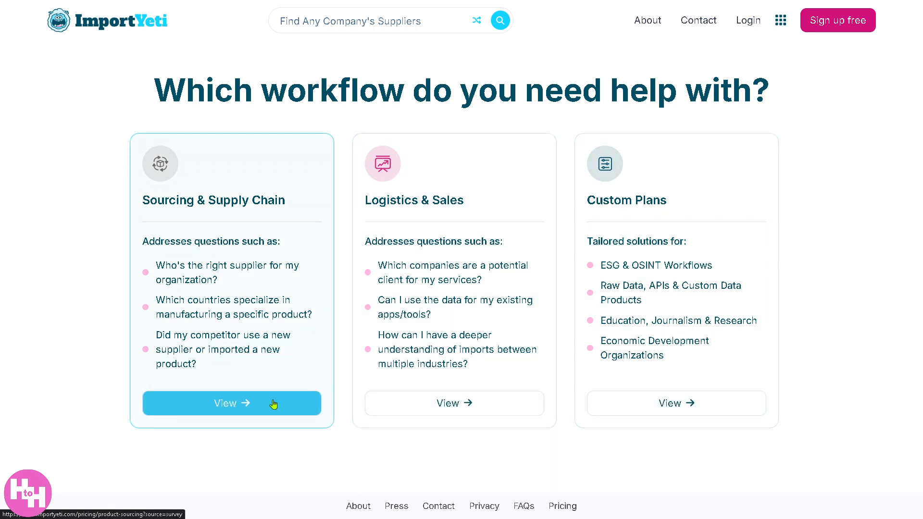
# - Review the Sourcing & Supply Chain Free, $50 Professional and $1,000 Enterprise plans
pyautogui.click(232, 403)
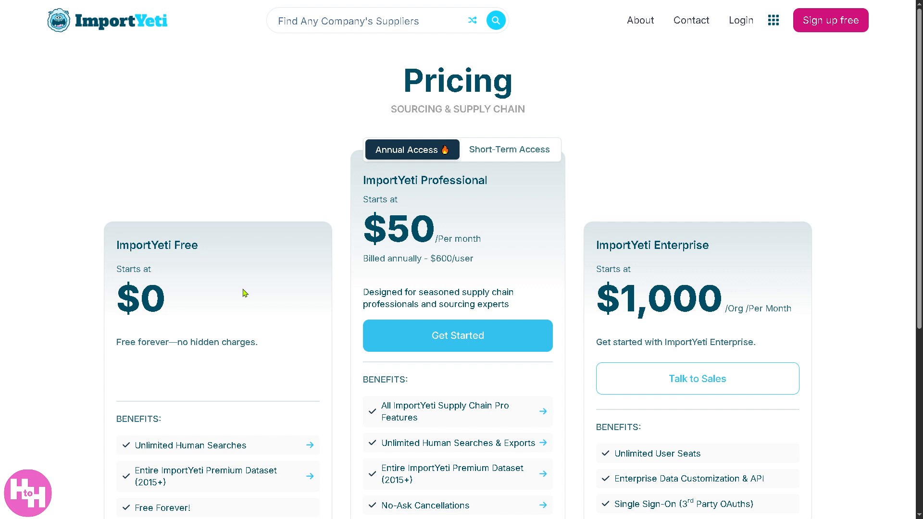
pyautogui.moveTo(247, 340)
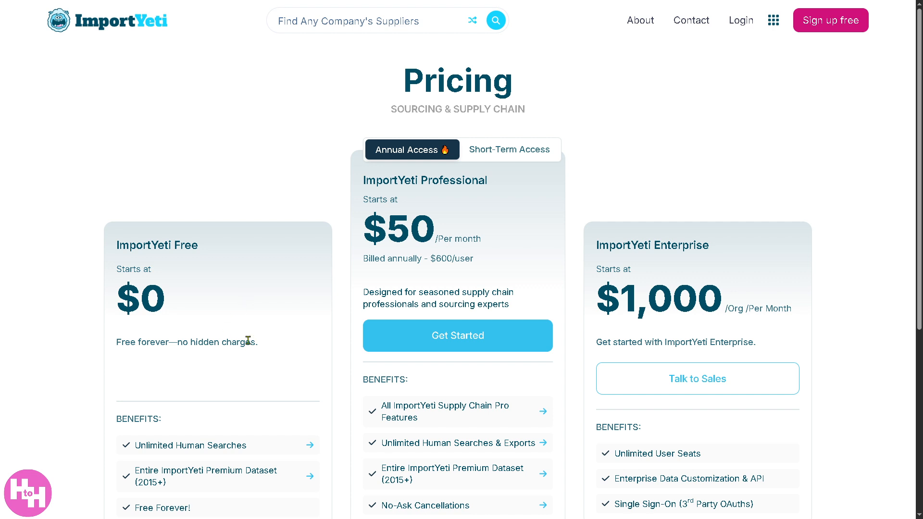
pyautogui.moveTo(405, 276)
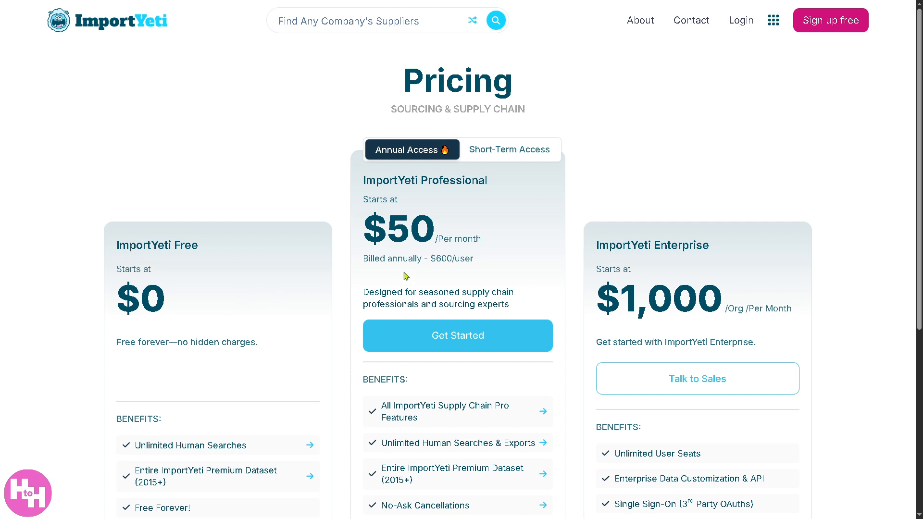
pyautogui.moveTo(379, 221)
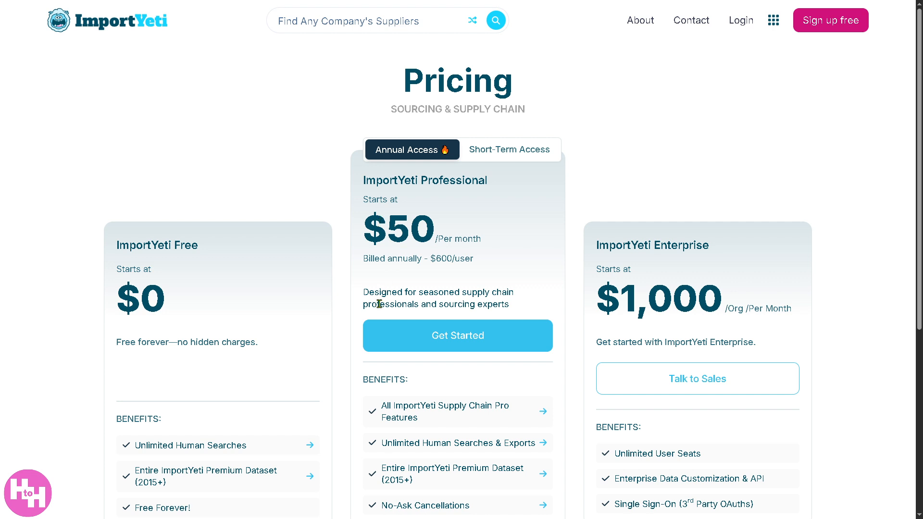
pyautogui.scroll(-3)
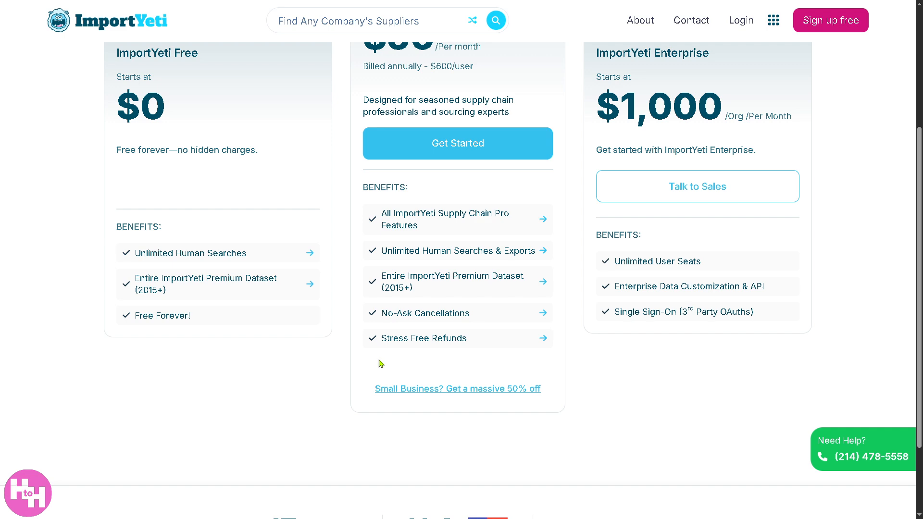
pyautogui.scroll(3)
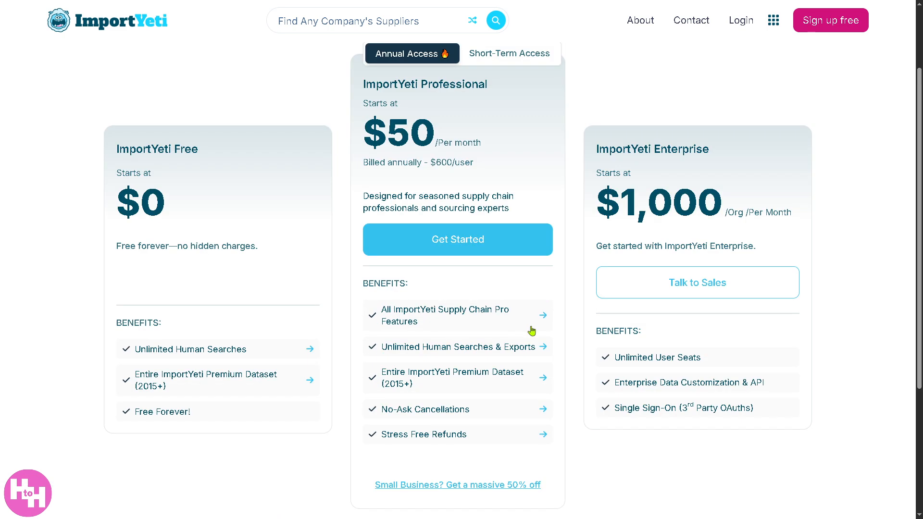
pyautogui.moveTo(737, 183)
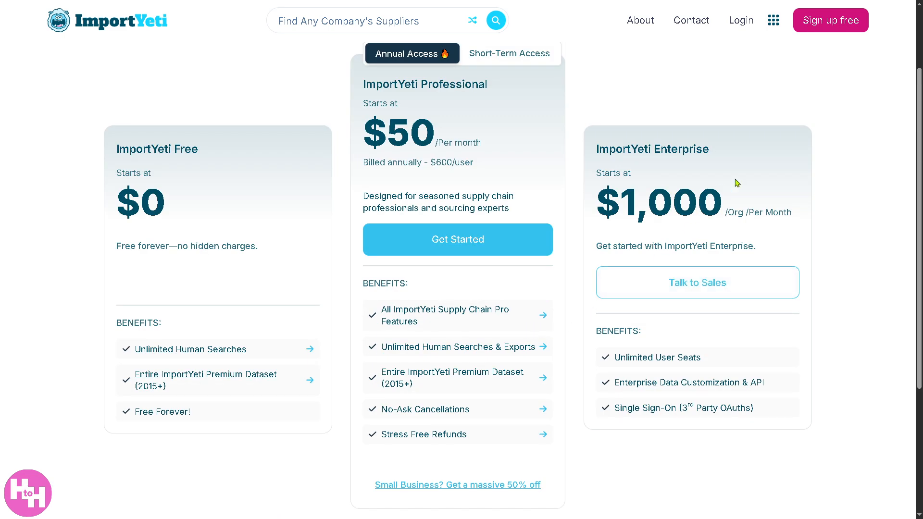
pyautogui.moveTo(792, 163)
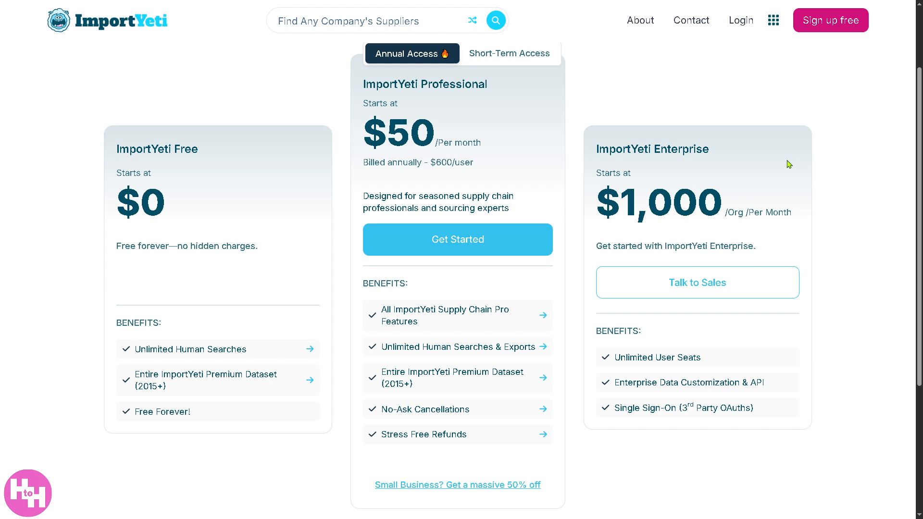
pyautogui.moveTo(763, 173)
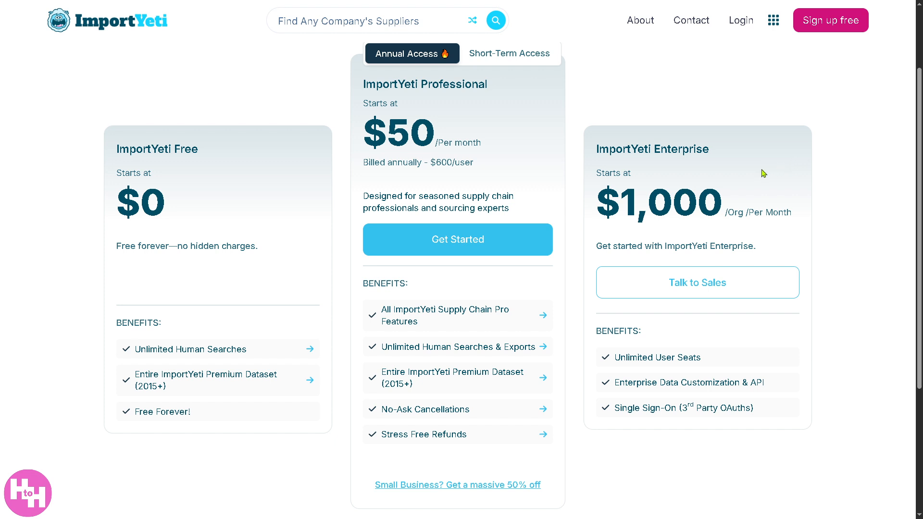
pyautogui.moveTo(607, 359)
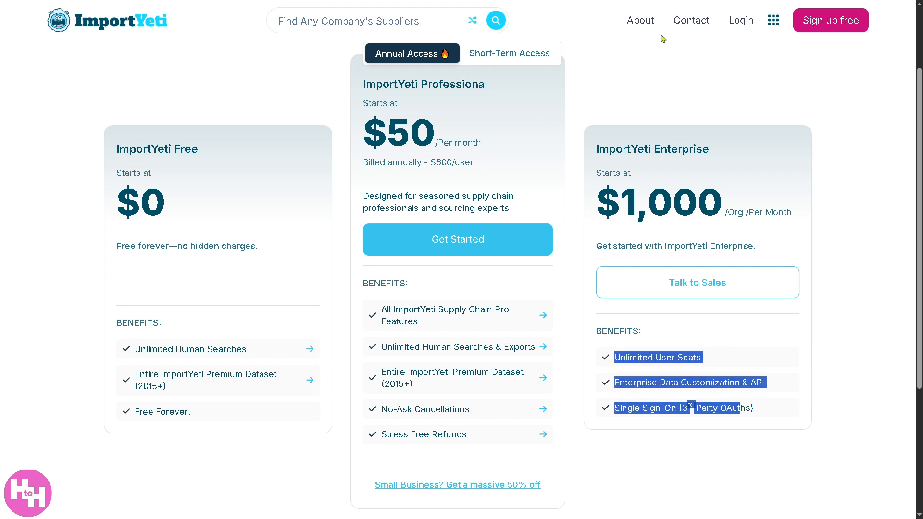
pyautogui.click(772, 19)
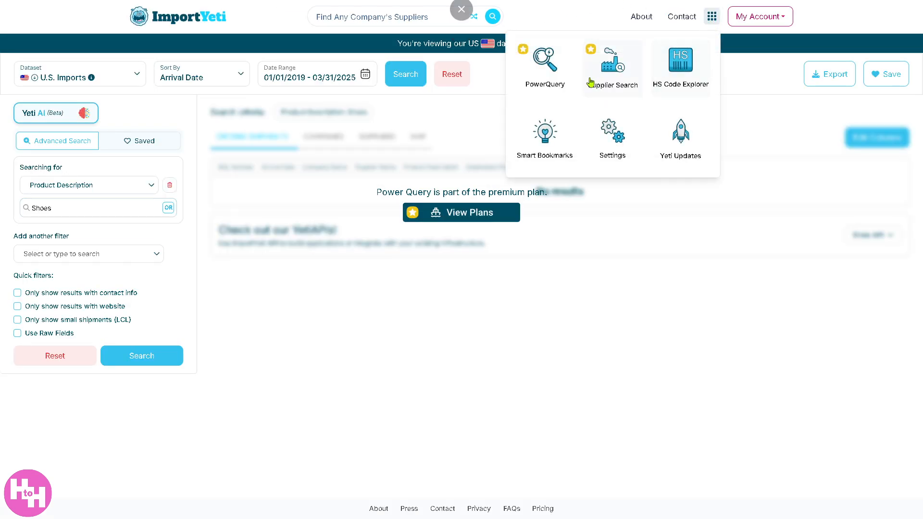
# - Start the Supplier Search onboarding quiz from the tools menu
pyautogui.click(612, 65)
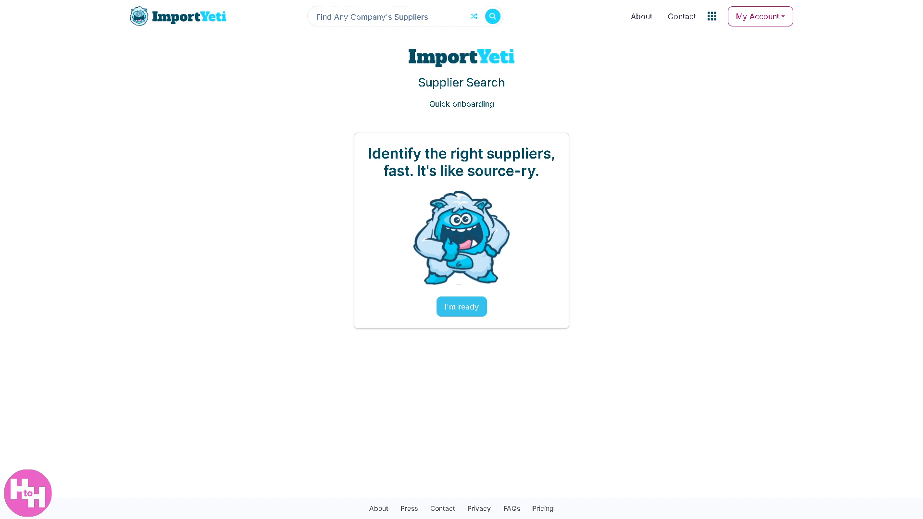
pyautogui.moveTo(443, 272)
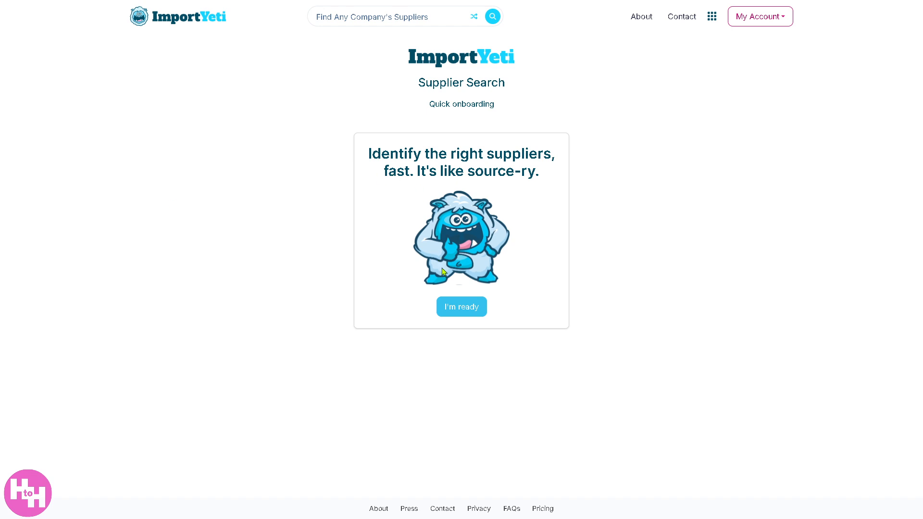
pyautogui.moveTo(461, 307)
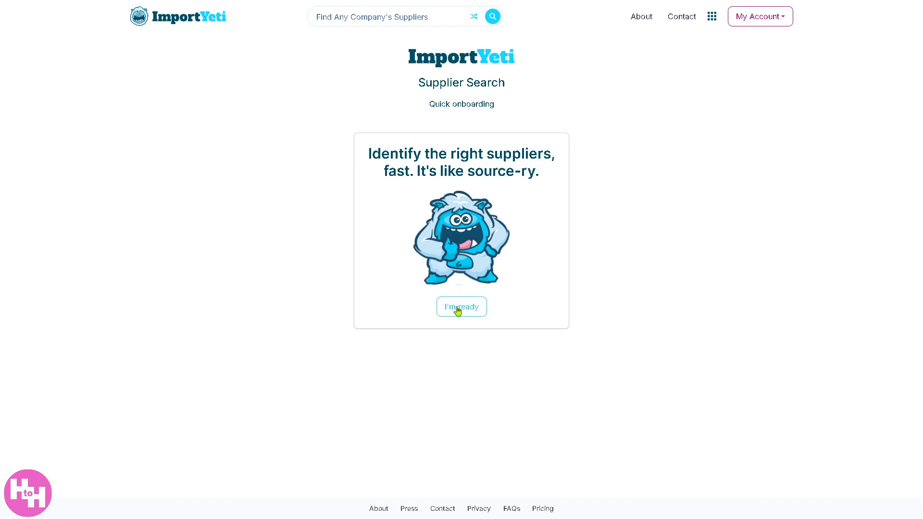
pyautogui.click(462, 307)
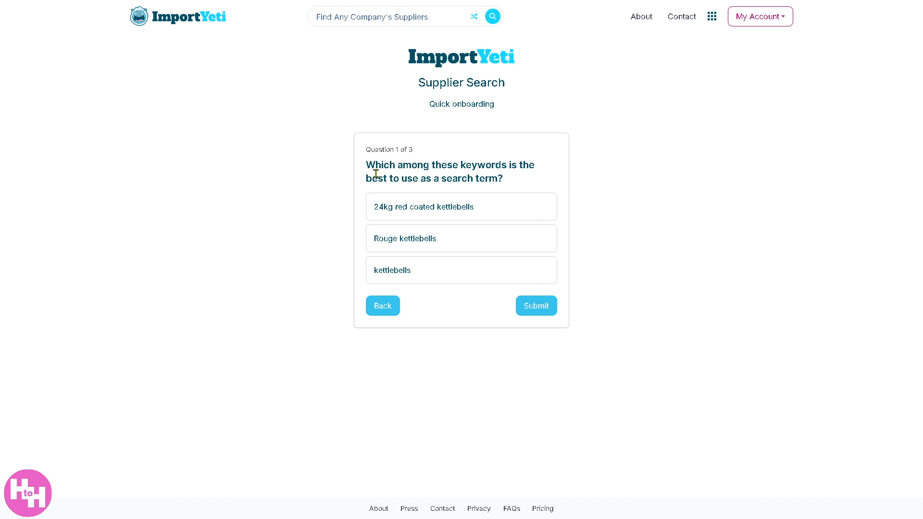
pyautogui.moveTo(393, 177)
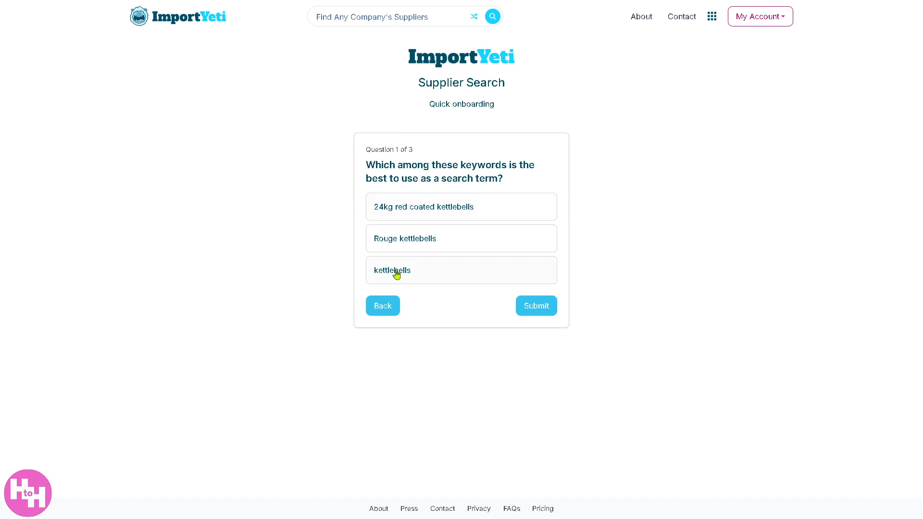
# - Answer the three questions (kettlebells, both, none of the above) and finish onto Supplier Search
pyautogui.click(460, 270)
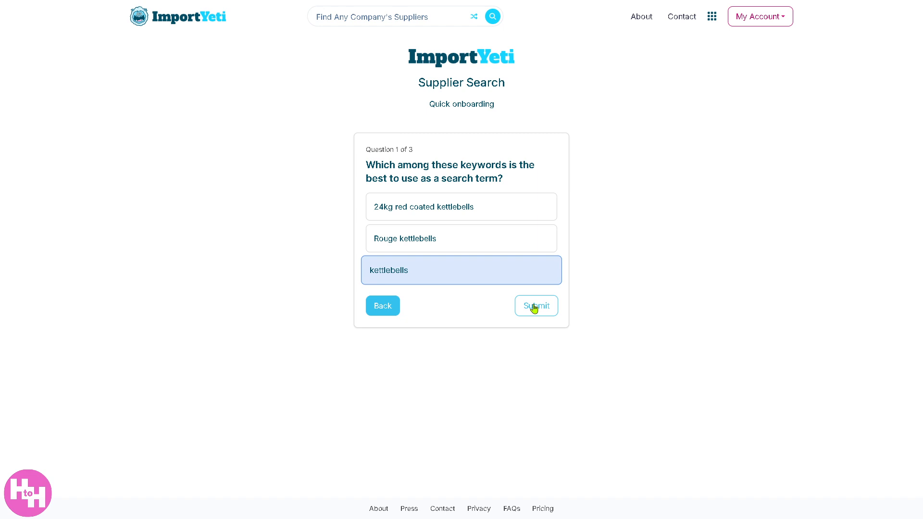
pyautogui.moveTo(540, 378)
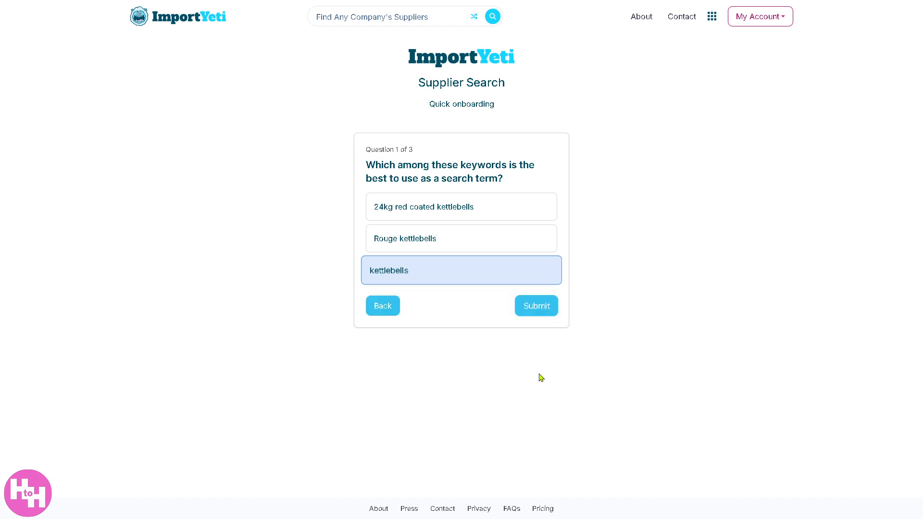
pyautogui.click(535, 305)
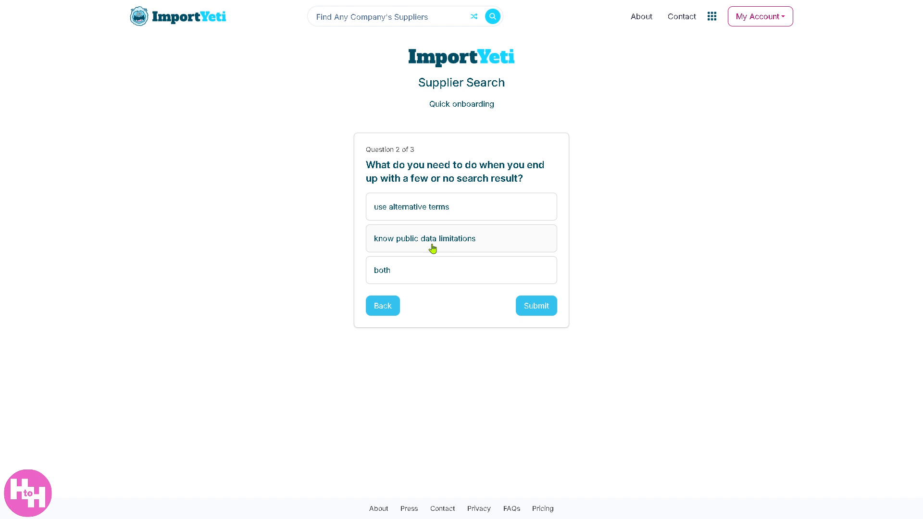
pyautogui.click(460, 269)
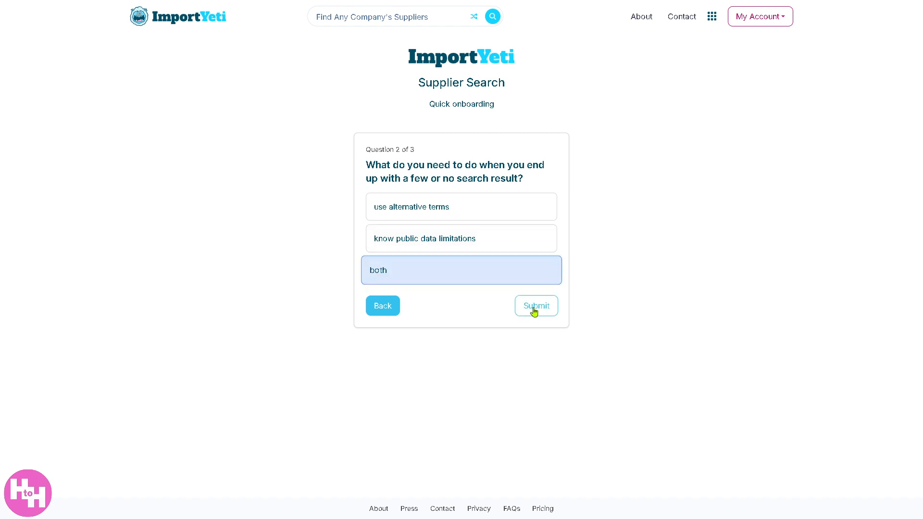
pyautogui.click(536, 305)
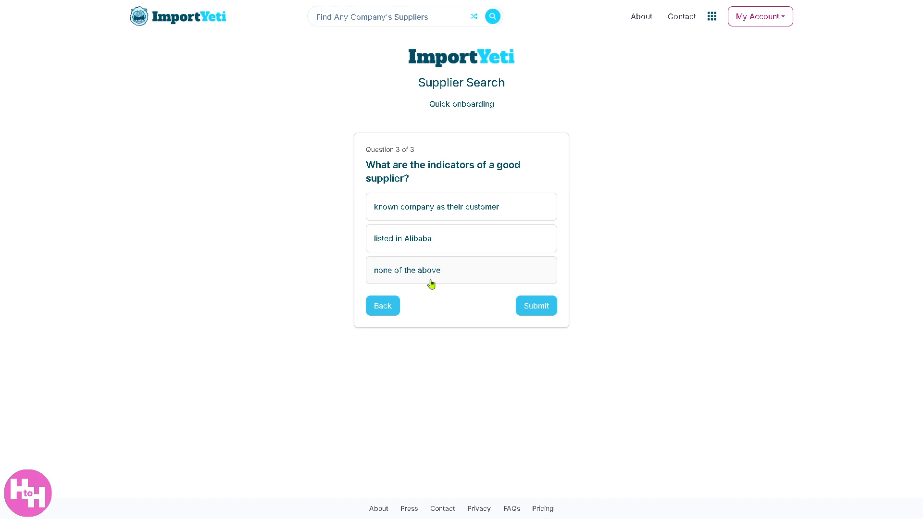
pyautogui.moveTo(528, 324)
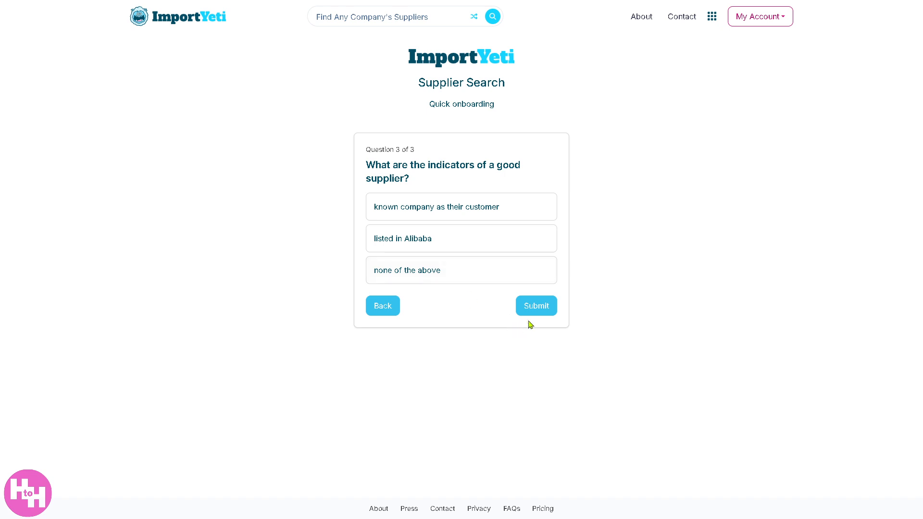
pyautogui.moveTo(403, 272)
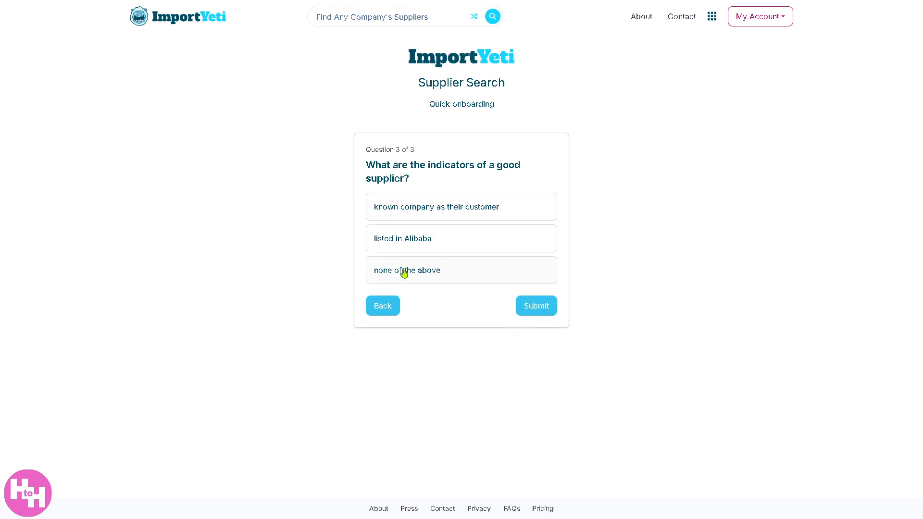
pyautogui.click(460, 270)
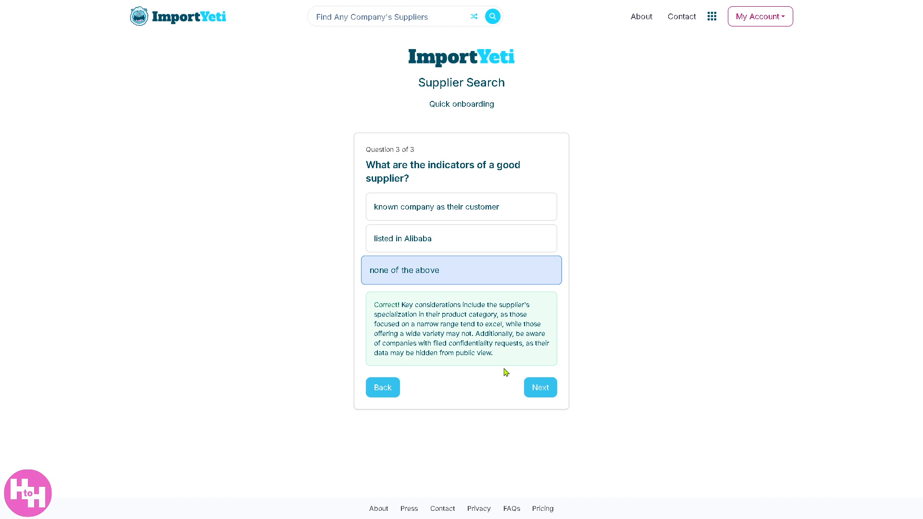
pyautogui.click(539, 387)
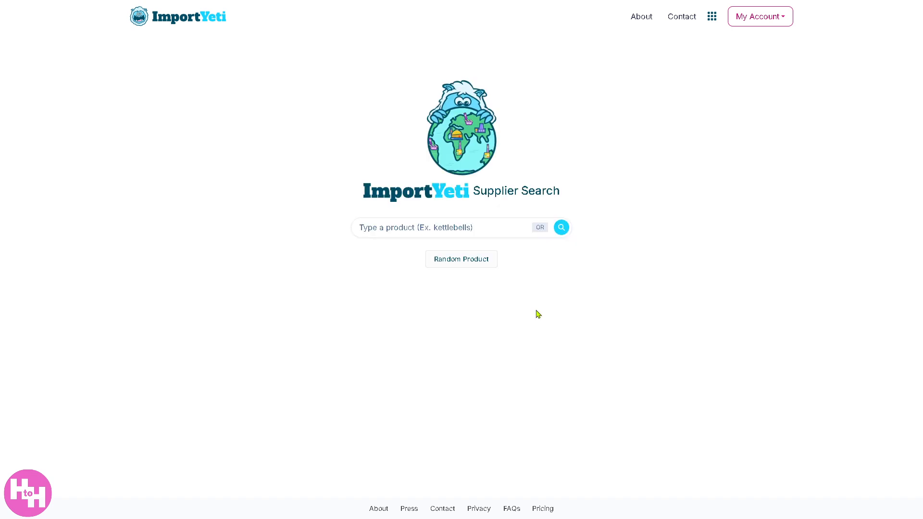
# - Search suppliers for MUG, landing on blurred Power Bank results behind a premium notice
pyautogui.click(460, 258)
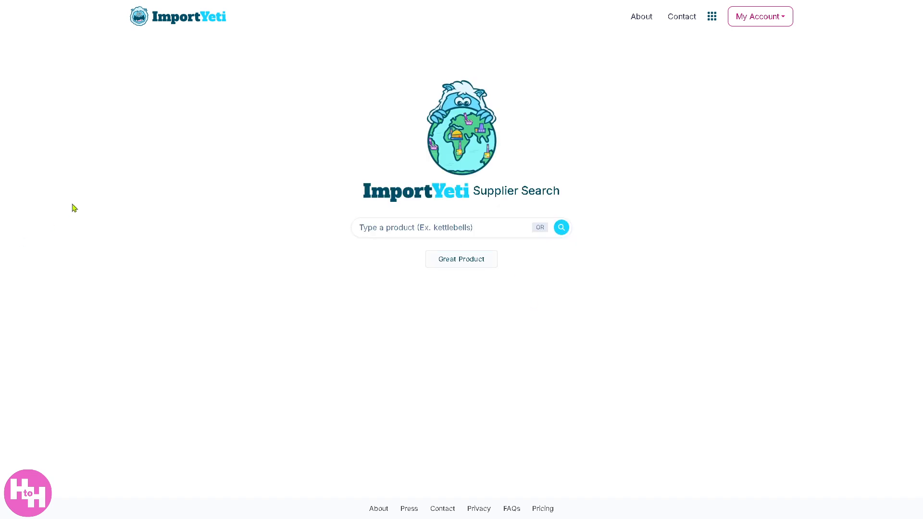
pyautogui.moveTo(200, 175)
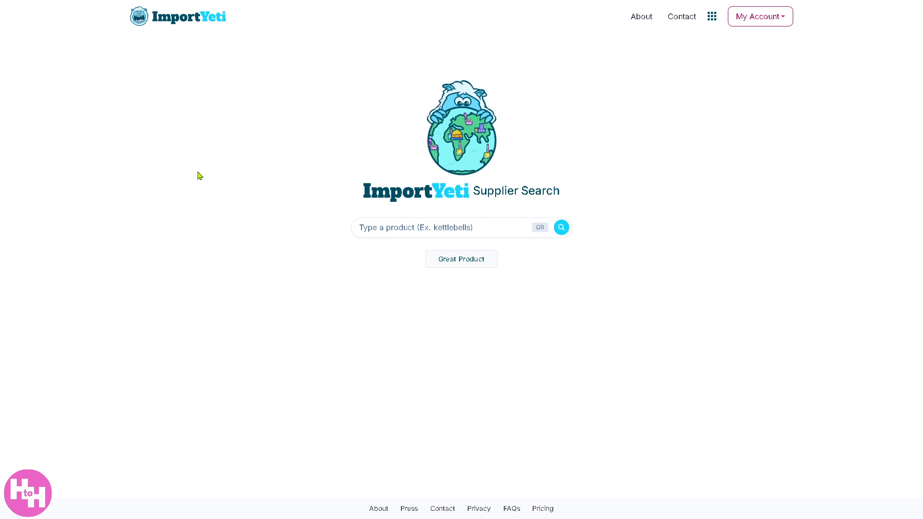
pyautogui.moveTo(269, 195)
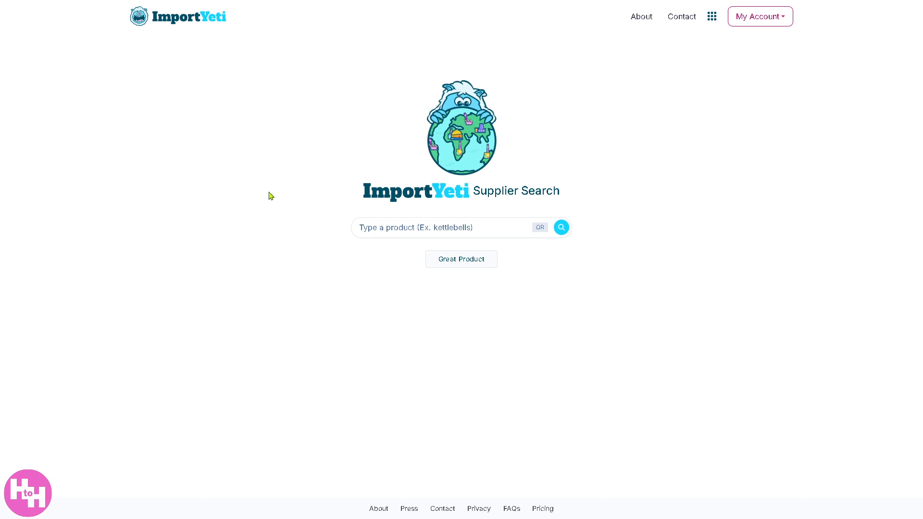
pyautogui.click(447, 227)
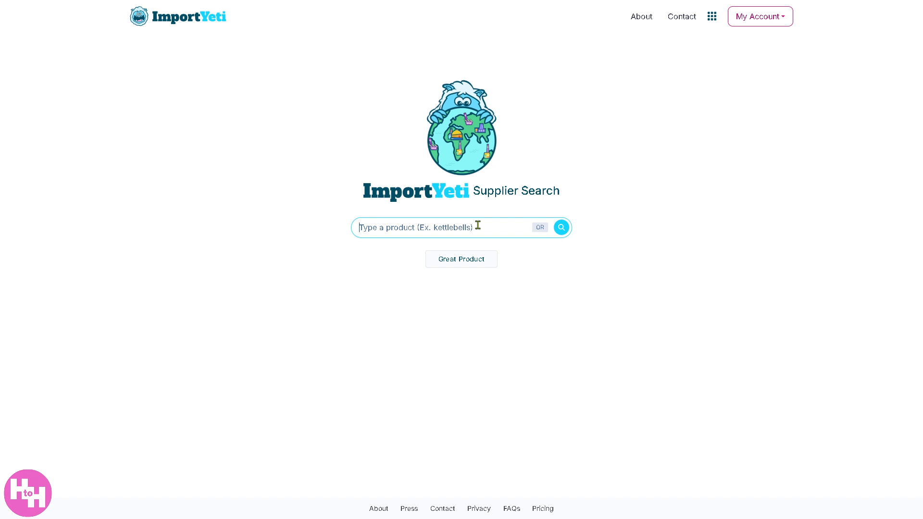
pyautogui.write('MUG')
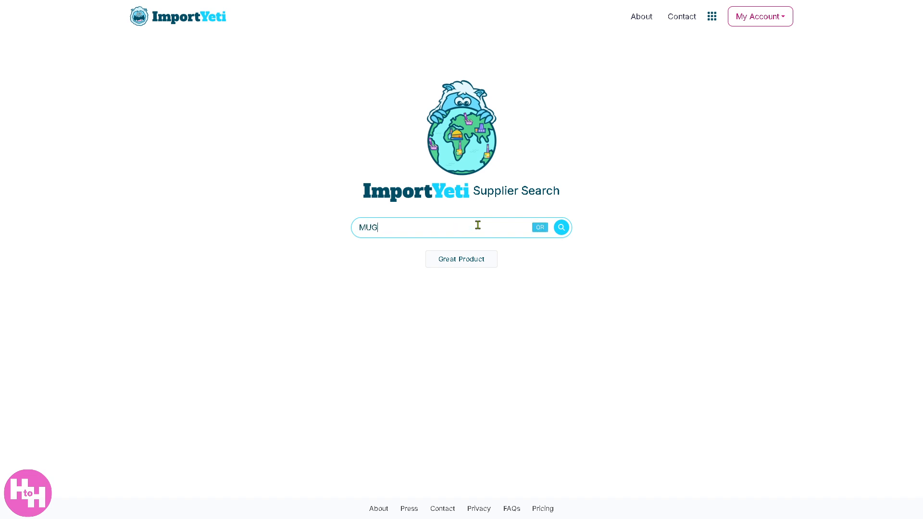
pyautogui.moveTo(476, 266)
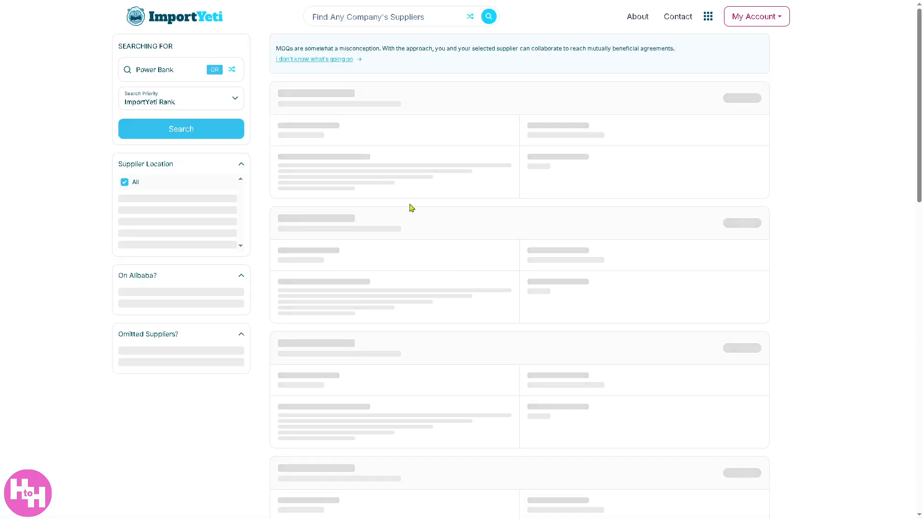
pyautogui.click(180, 127)
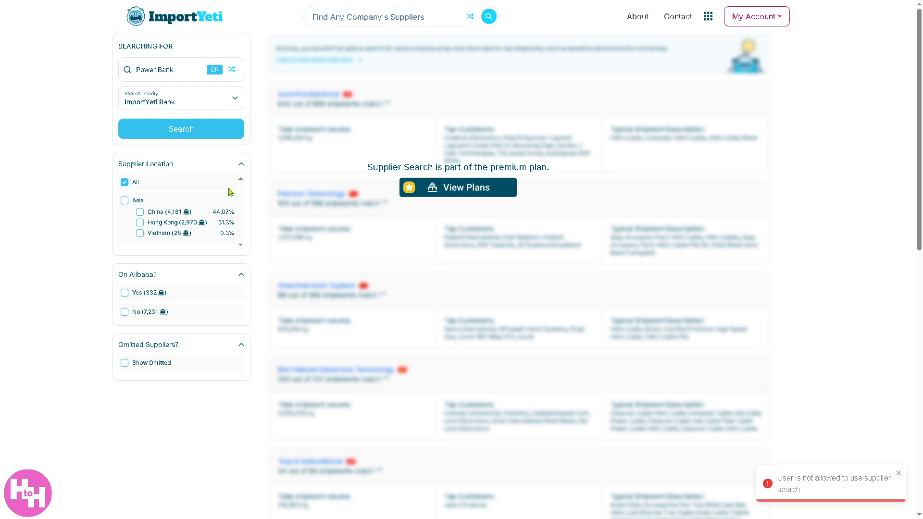
pyautogui.moveTo(233, 186)
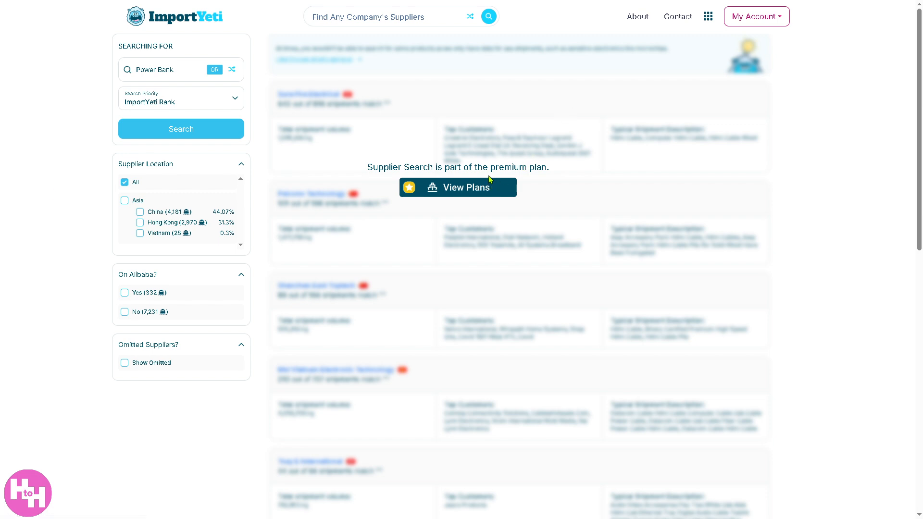
pyautogui.moveTo(489, 181)
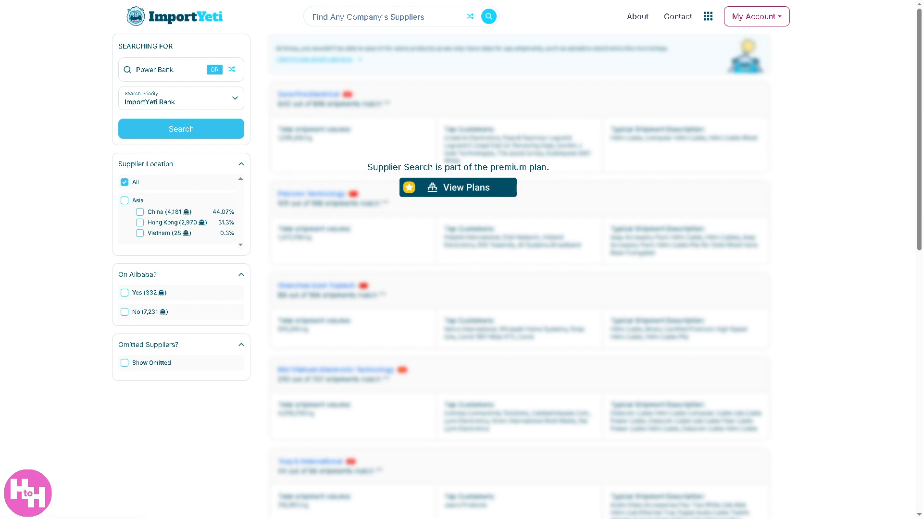
# - Choose HS Code Explorer from the tools menu
pyautogui.click(707, 17)
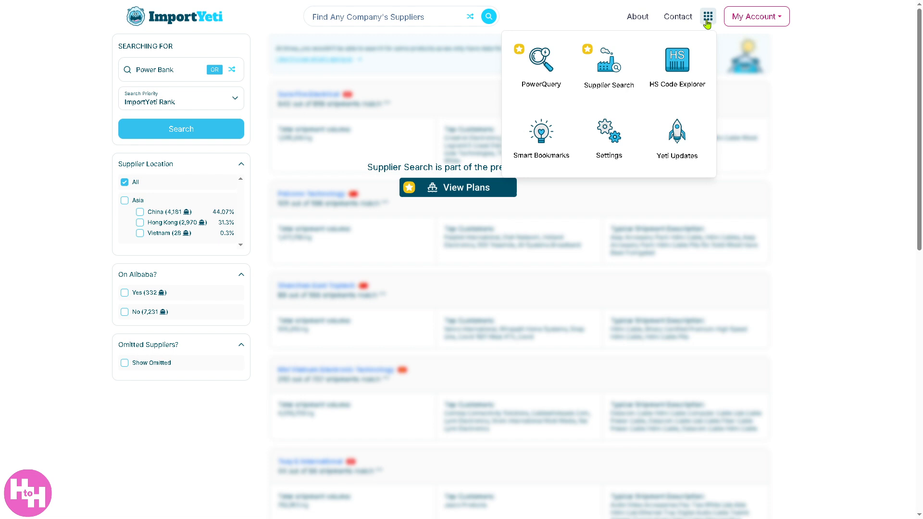
pyautogui.click(675, 64)
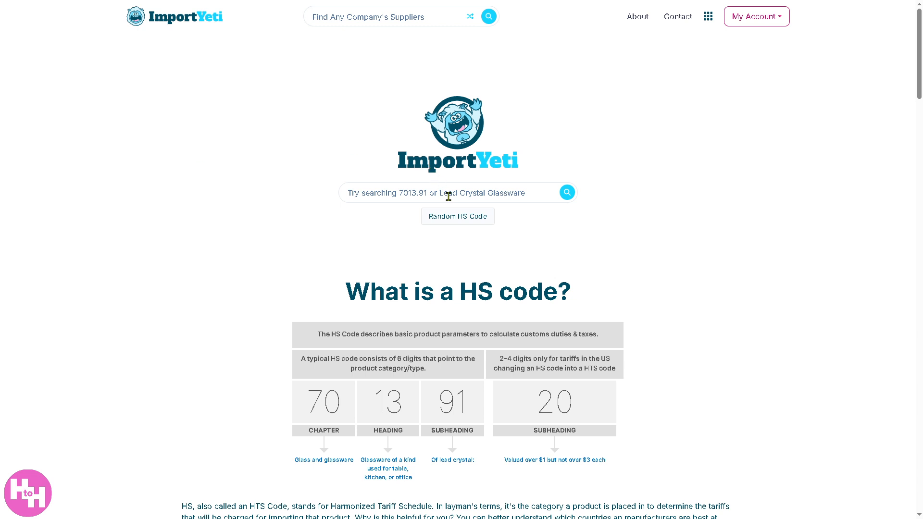
# - Pick Gamestop from the 'Companies to explore' suggestions and load its company page
pyautogui.click(447, 193)
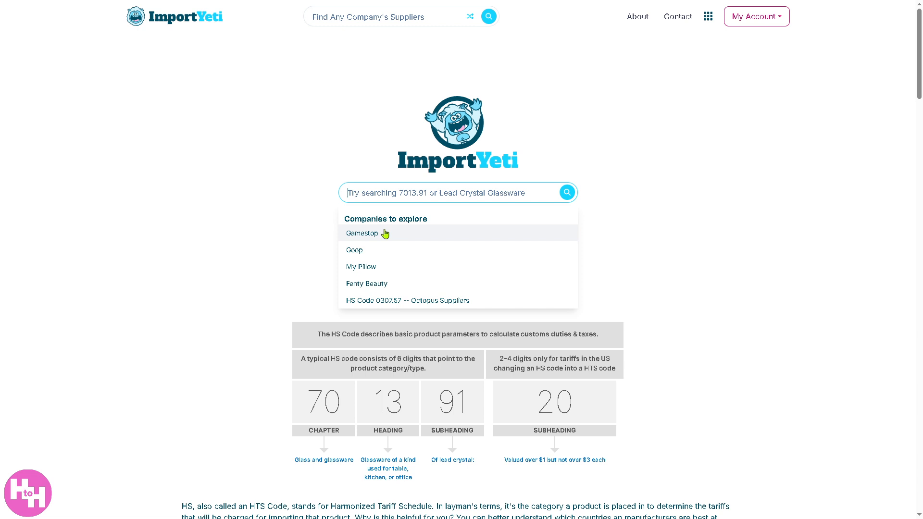
pyautogui.moveTo(364, 267)
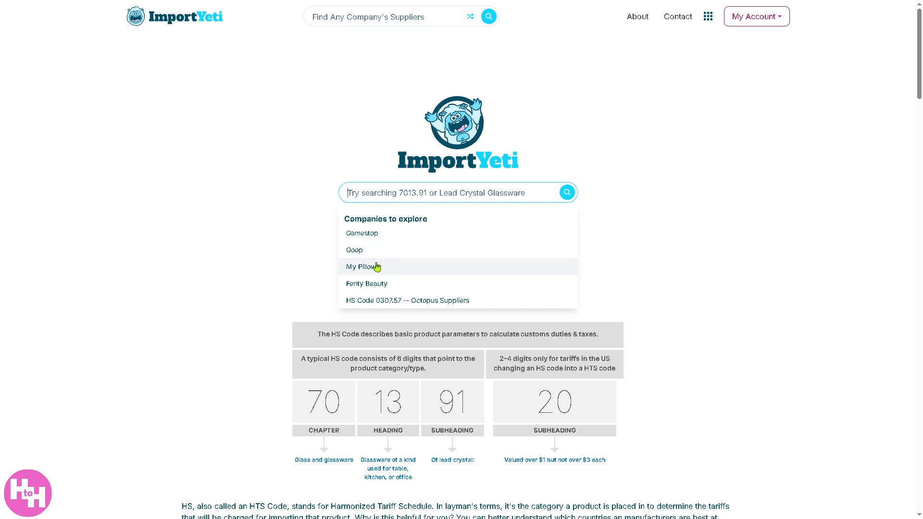
pyautogui.click(362, 233)
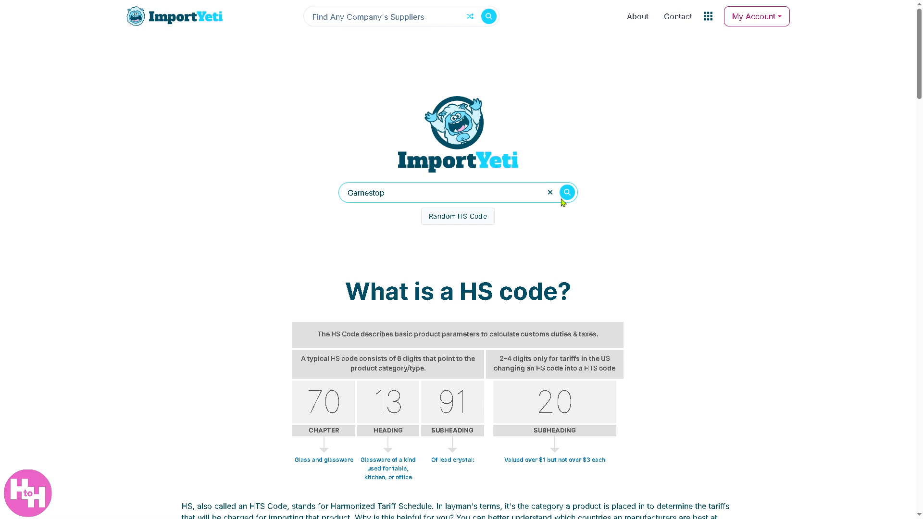
pyautogui.click(565, 192)
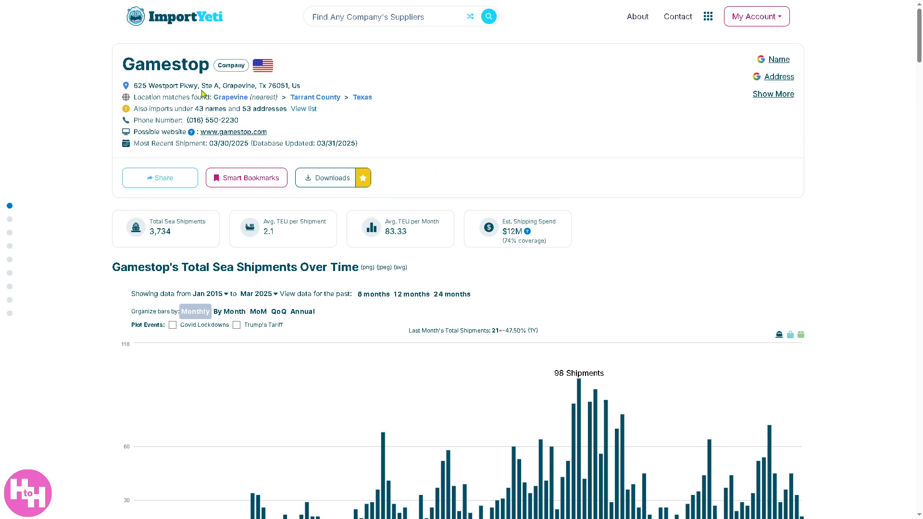
pyautogui.moveTo(144, 96)
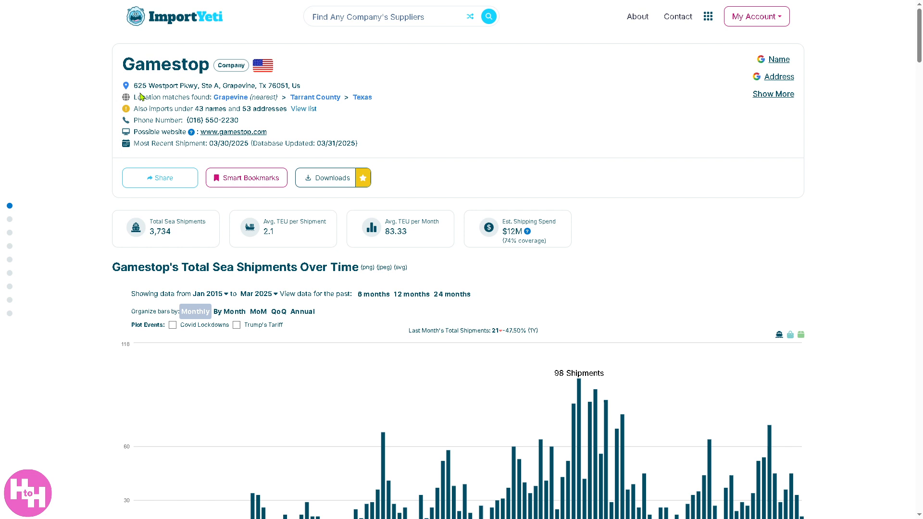
pyautogui.moveTo(136, 87)
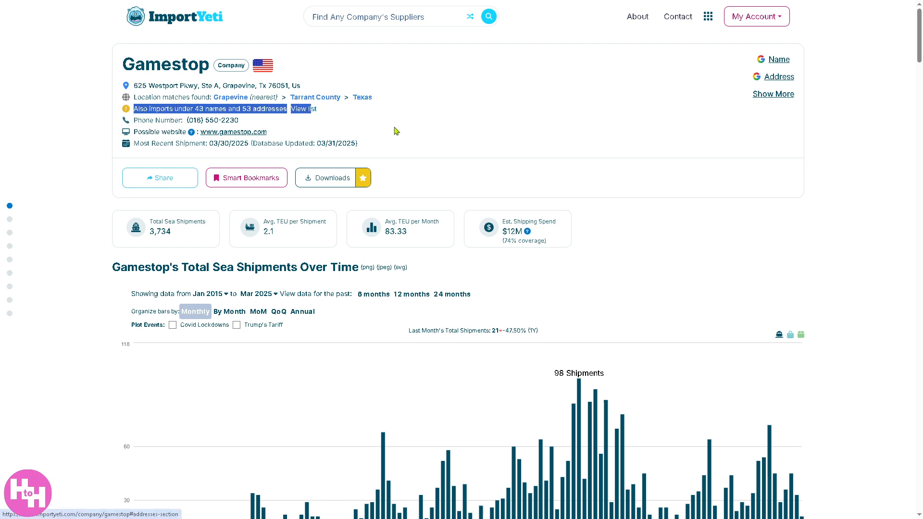
# - Check the Share options, then scroll down Gamestop's page to its Suppliers table
pyautogui.click(160, 177)
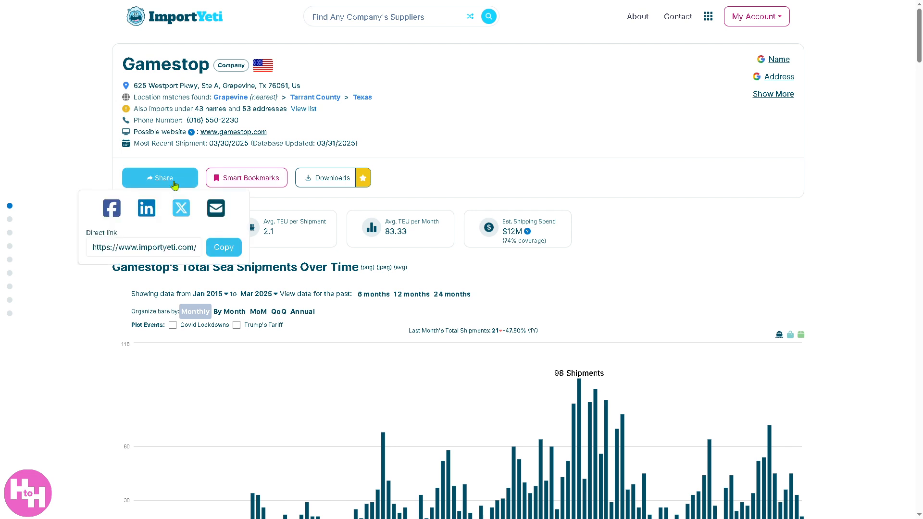
pyautogui.moveTo(111, 208)
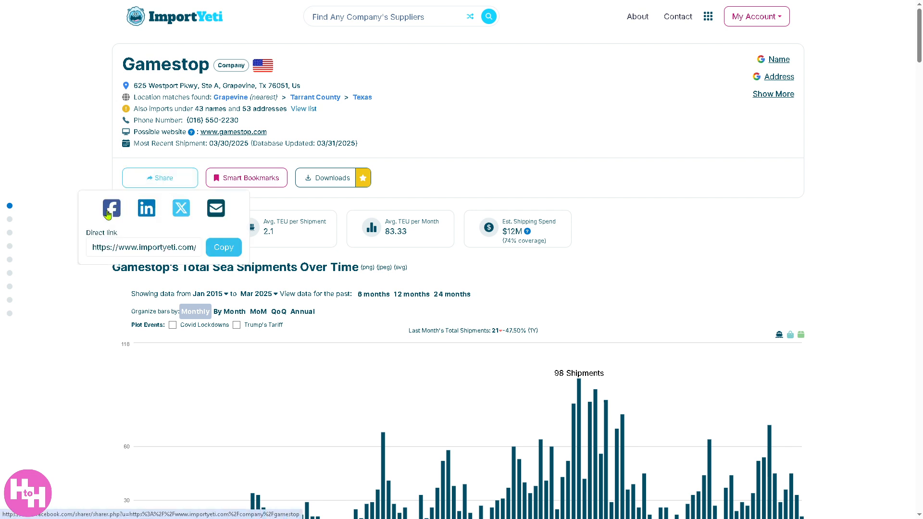
pyautogui.moveTo(215, 208)
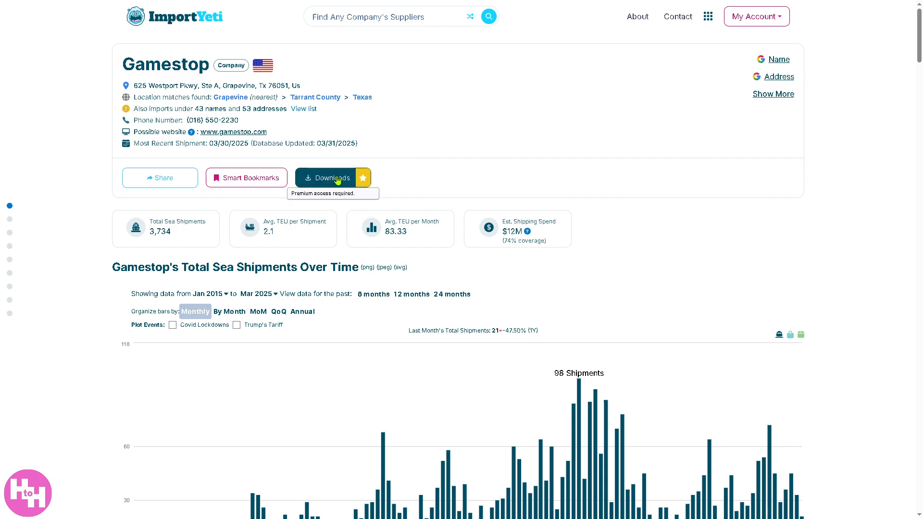
pyautogui.moveTo(340, 335)
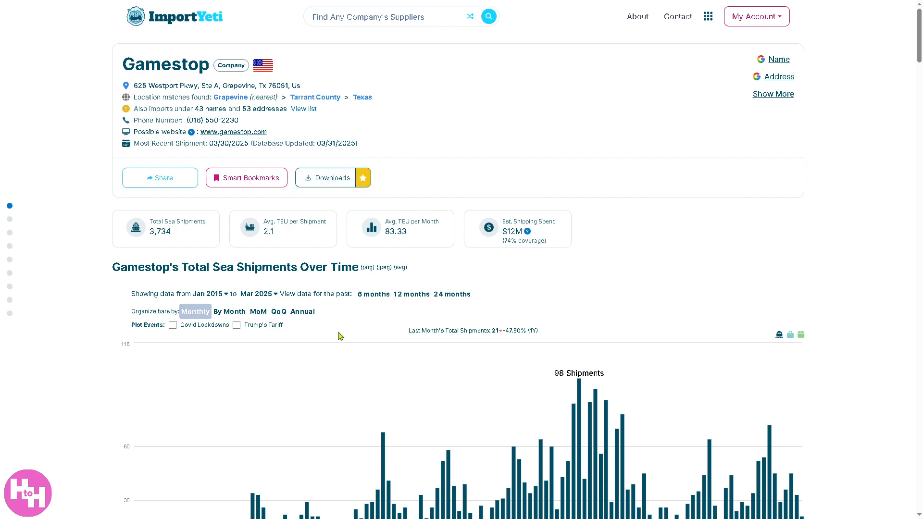
pyautogui.scroll(-3)
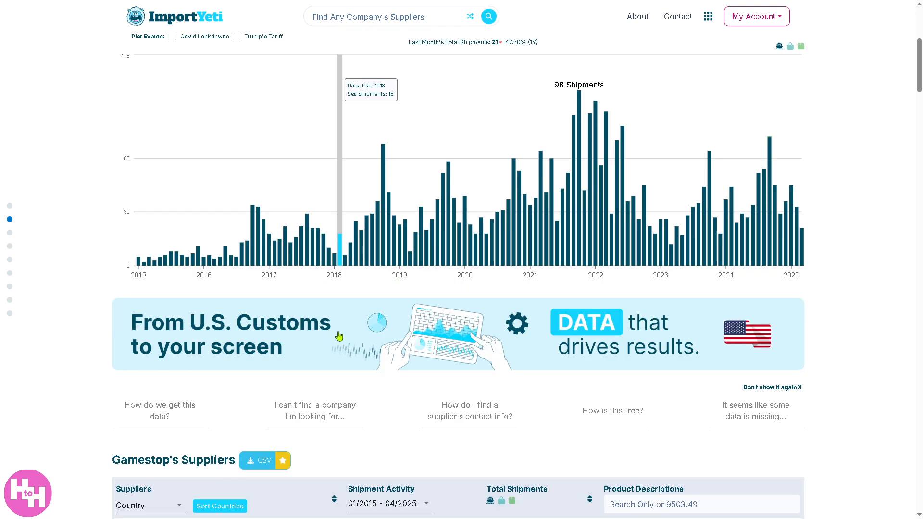
pyautogui.scroll(-3)
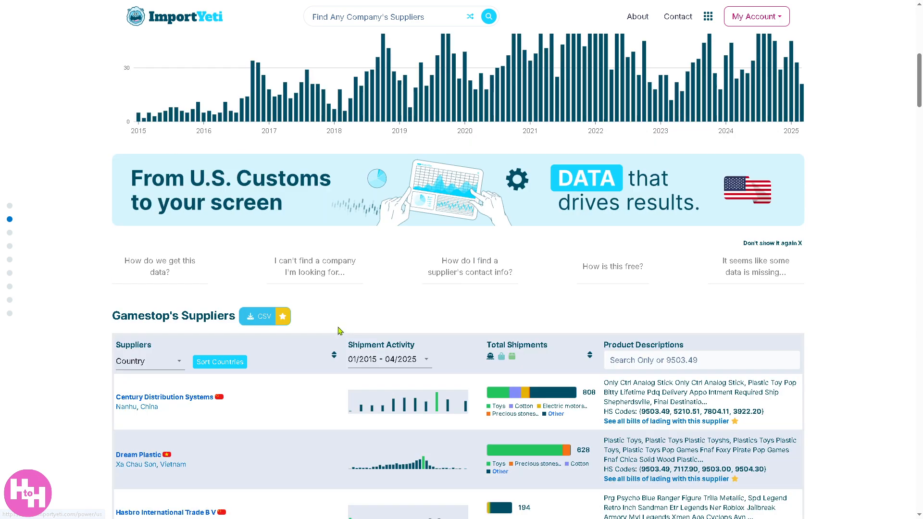
pyautogui.scroll(-3)
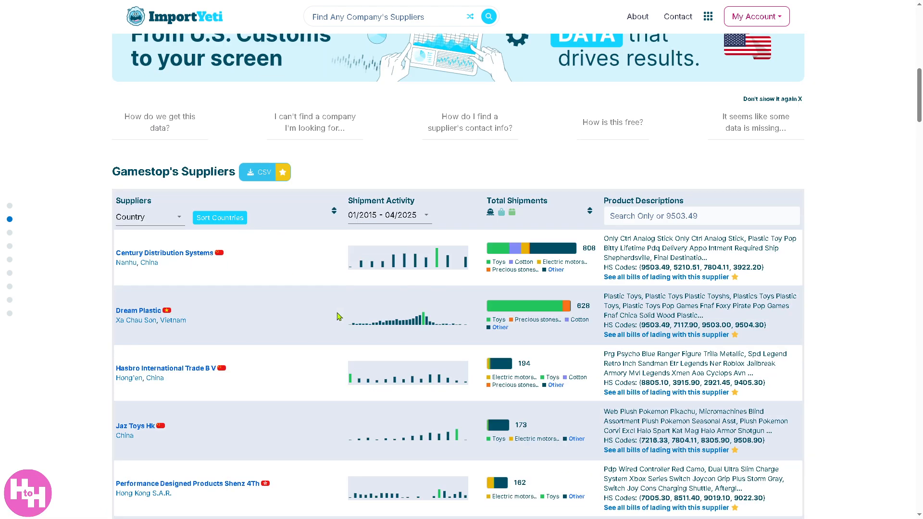
pyautogui.moveTo(117, 206)
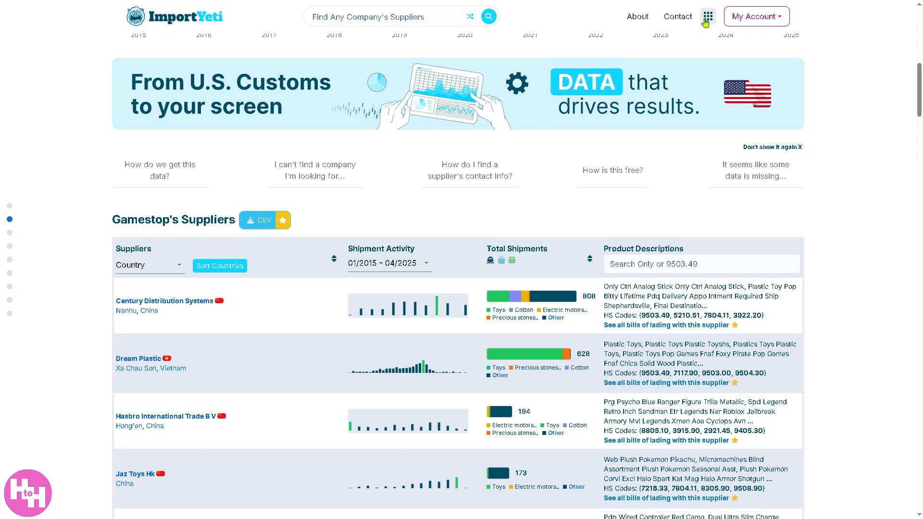
pyautogui.click(707, 17)
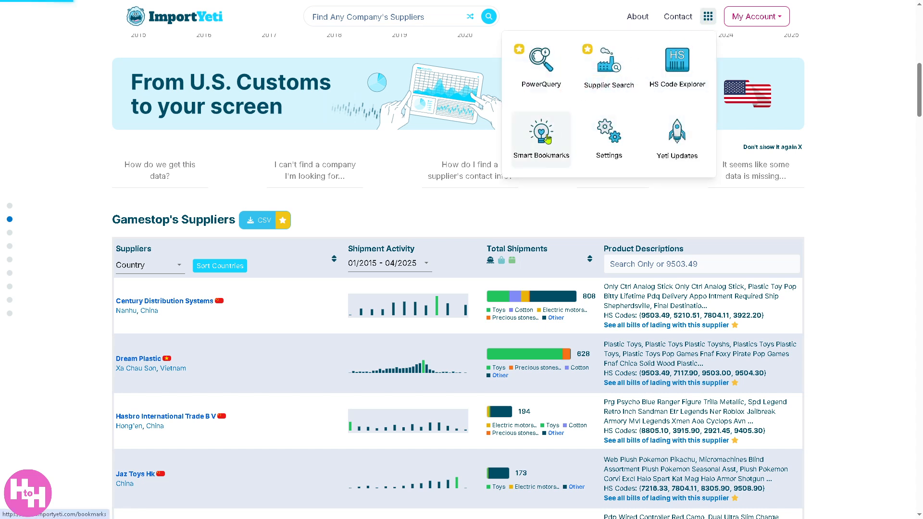
pyautogui.click(539, 140)
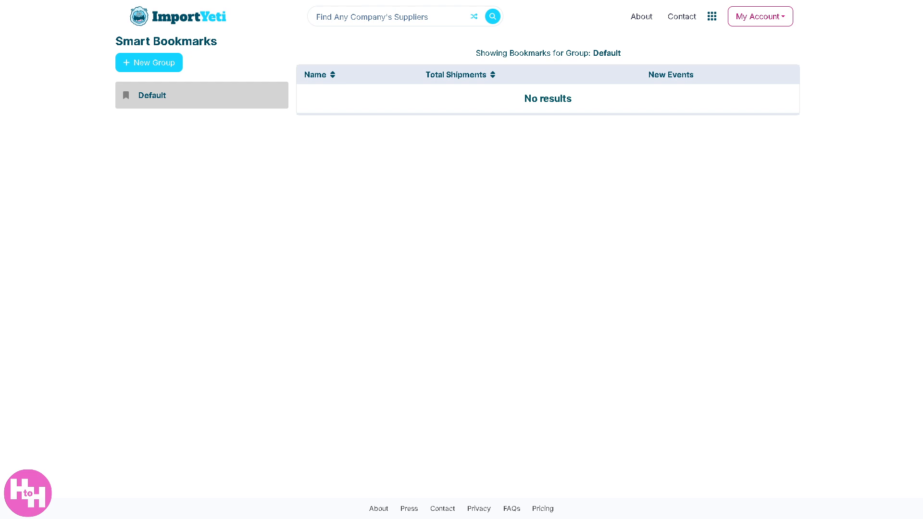
pyautogui.moveTo(360, 55)
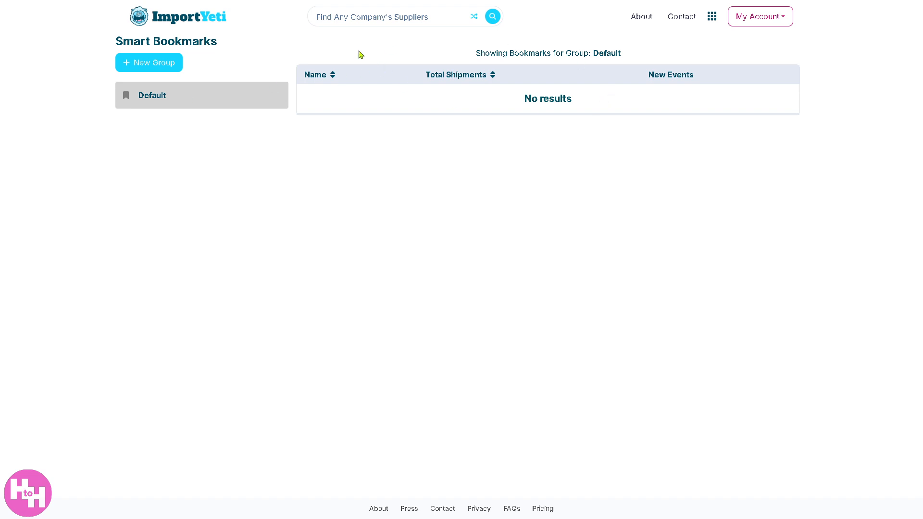
# - Create and save a bookmarks group named 'How to use IMPORTYETI' and view its empty list
pyautogui.click(148, 62)
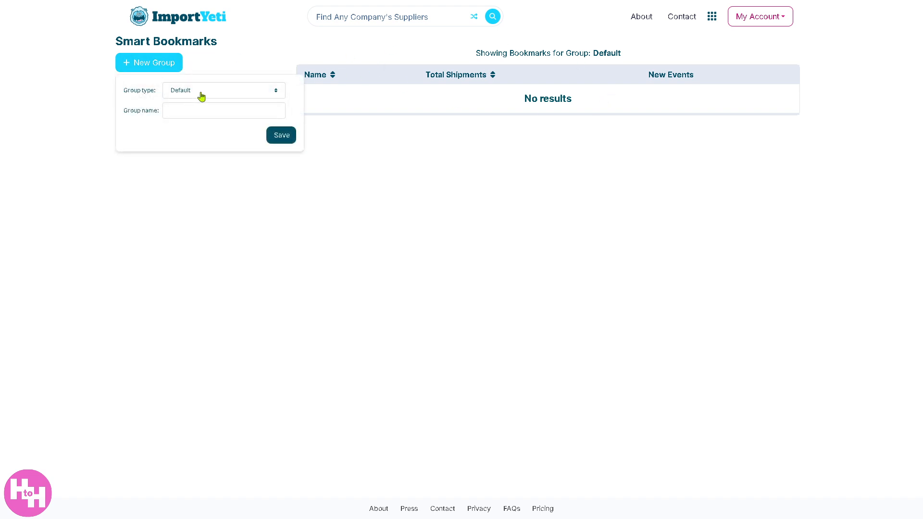
pyautogui.click(224, 110)
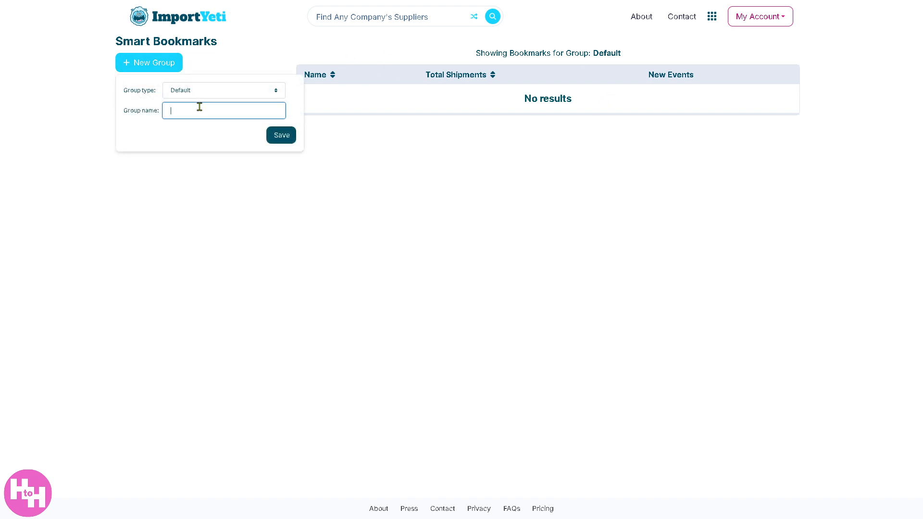
pyautogui.write('How to')
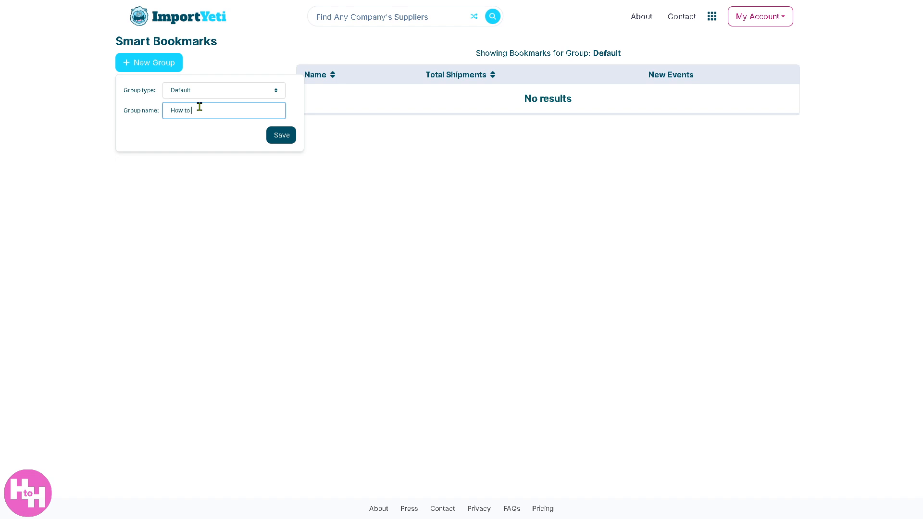
pyautogui.write('use IMP')
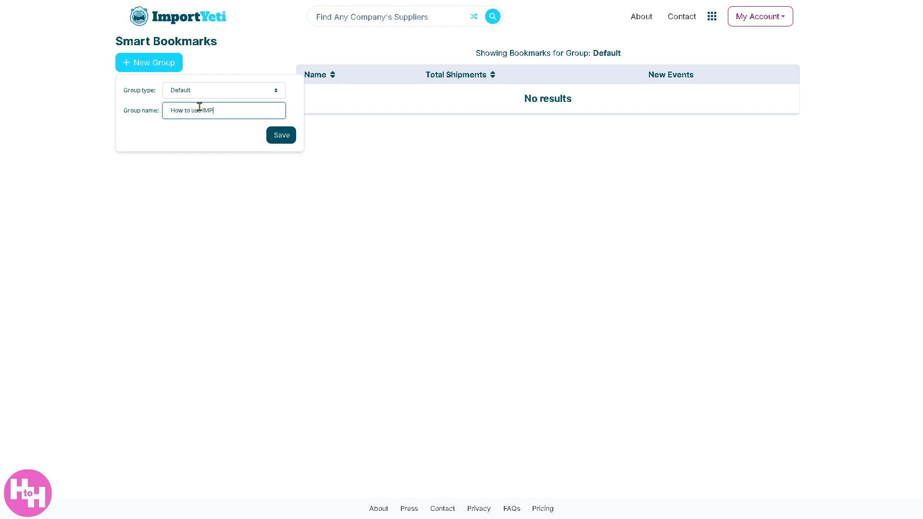
pyautogui.write('ORTY')
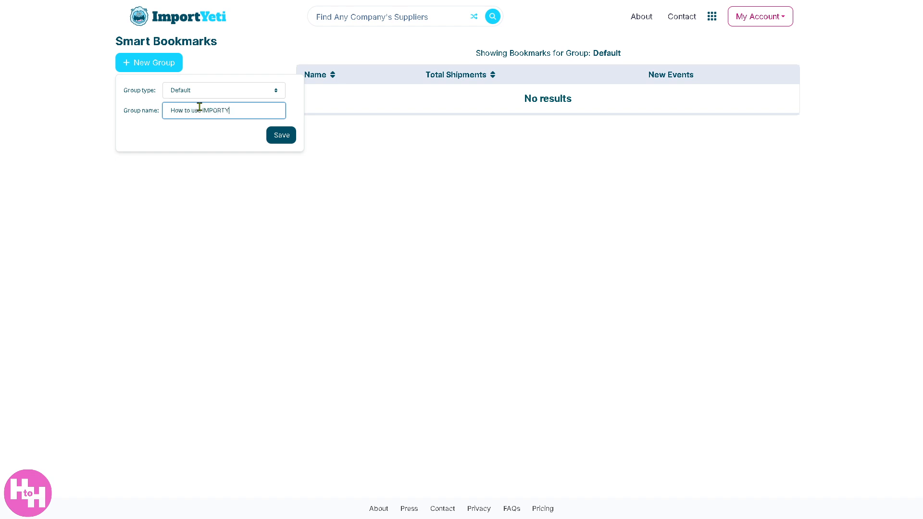
pyautogui.write('ETI')
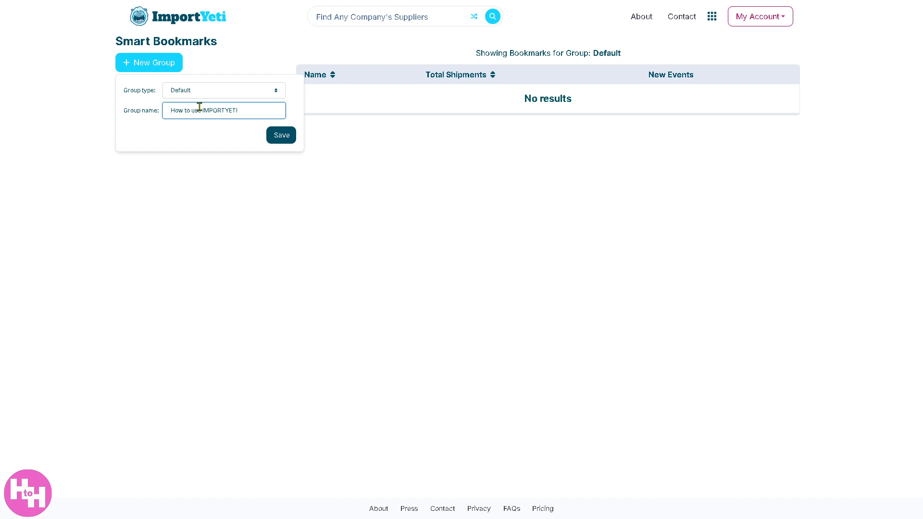
pyautogui.click(281, 135)
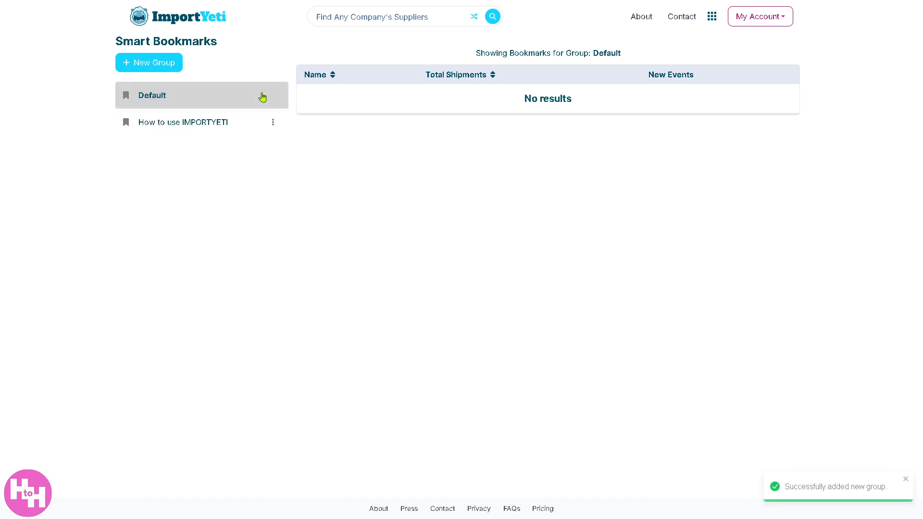
pyautogui.click(183, 122)
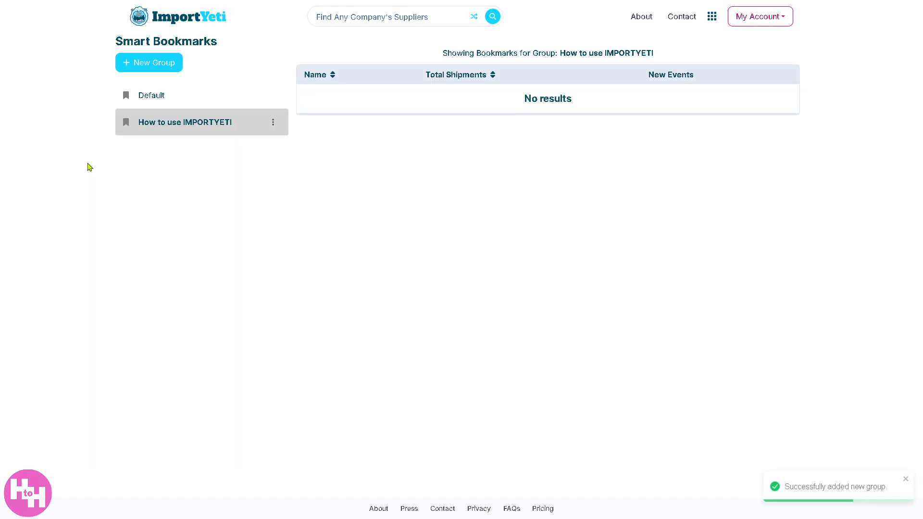
pyautogui.moveTo(211, 166)
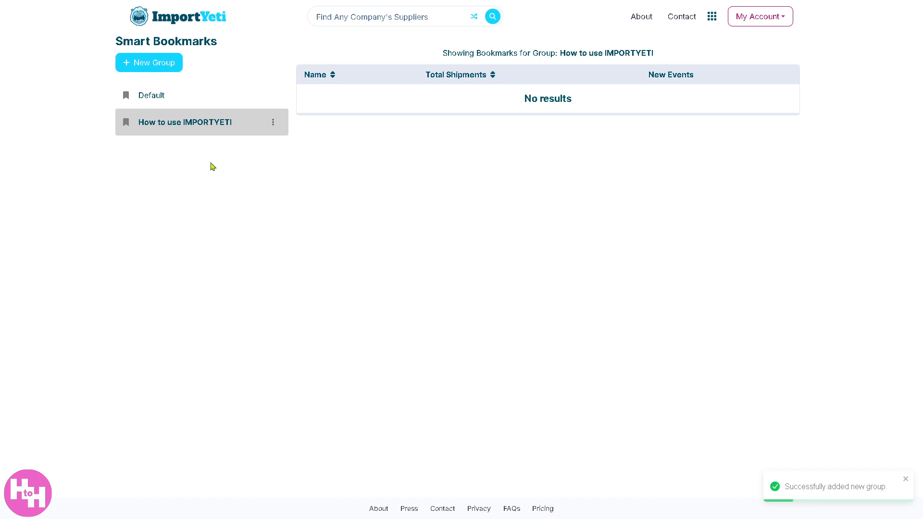
pyautogui.moveTo(277, 183)
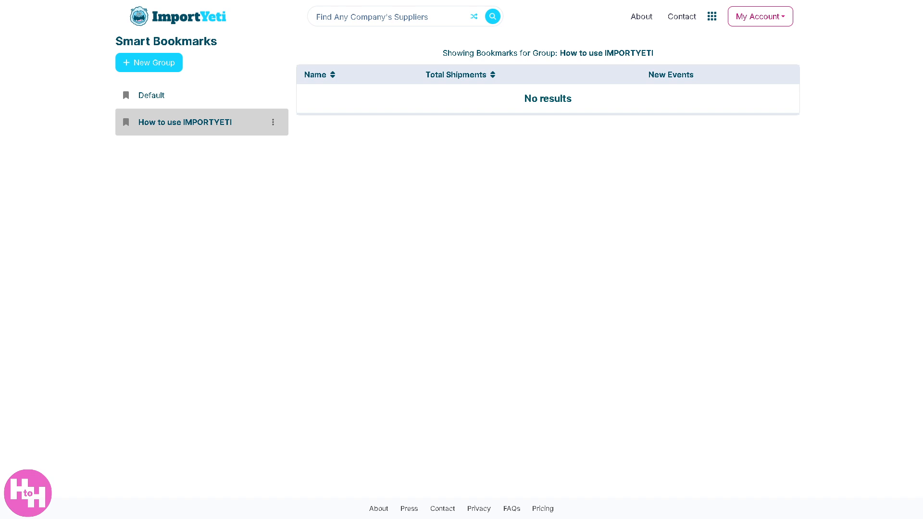
# - Choose Yeti Updates from the header's tools grid to see the latest releases
pyautogui.click(711, 16)
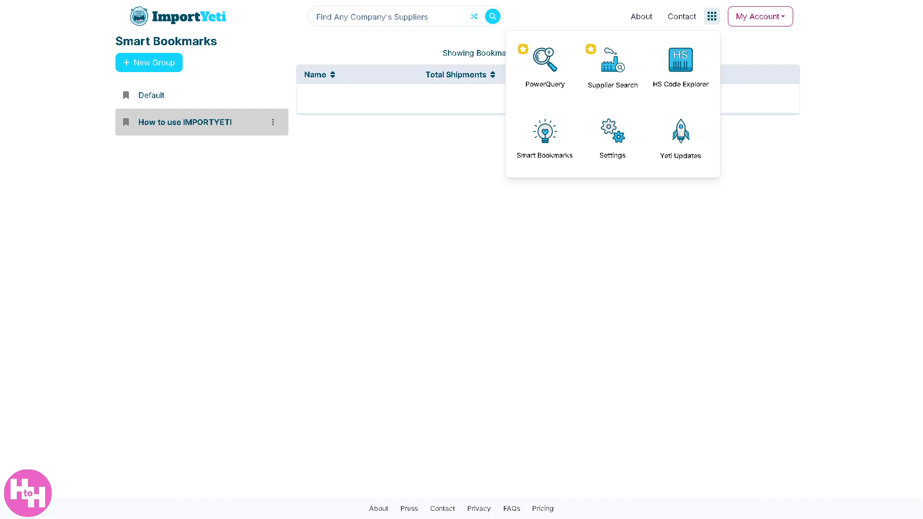
pyautogui.moveTo(661, 194)
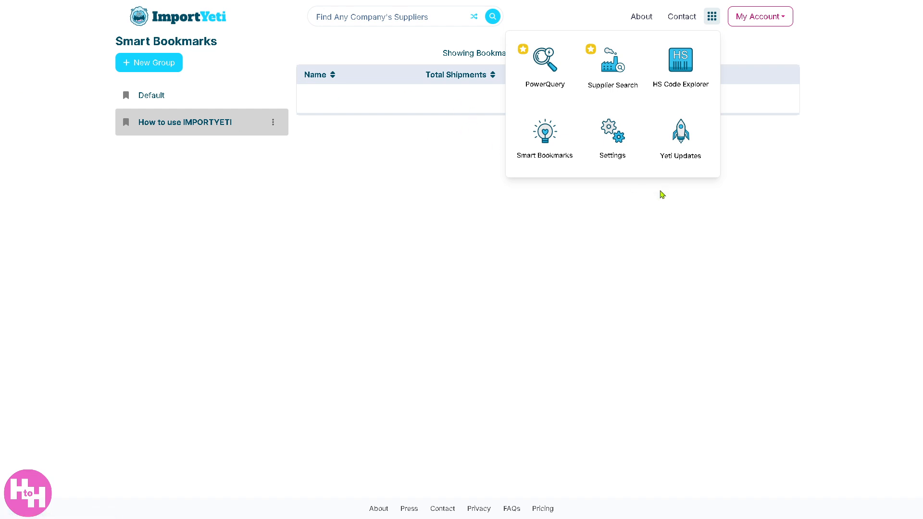
pyautogui.click(680, 136)
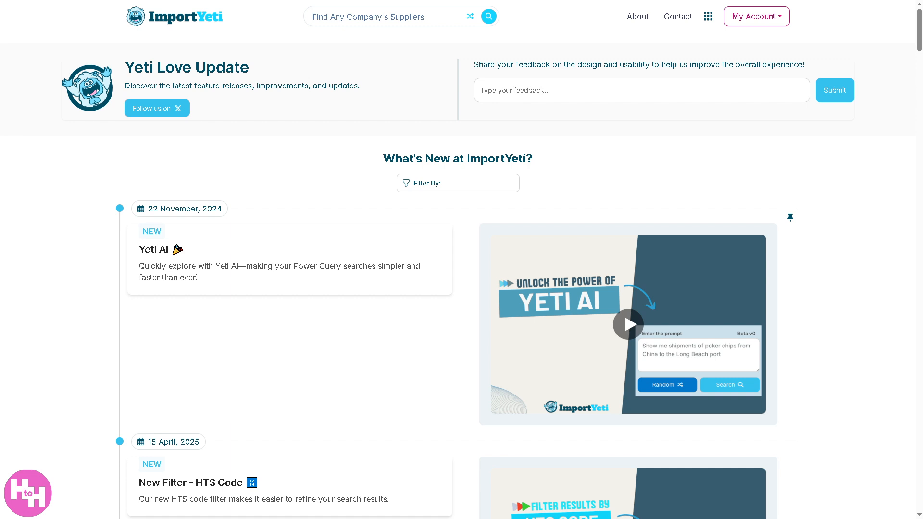
pyautogui.moveTo(190, 189)
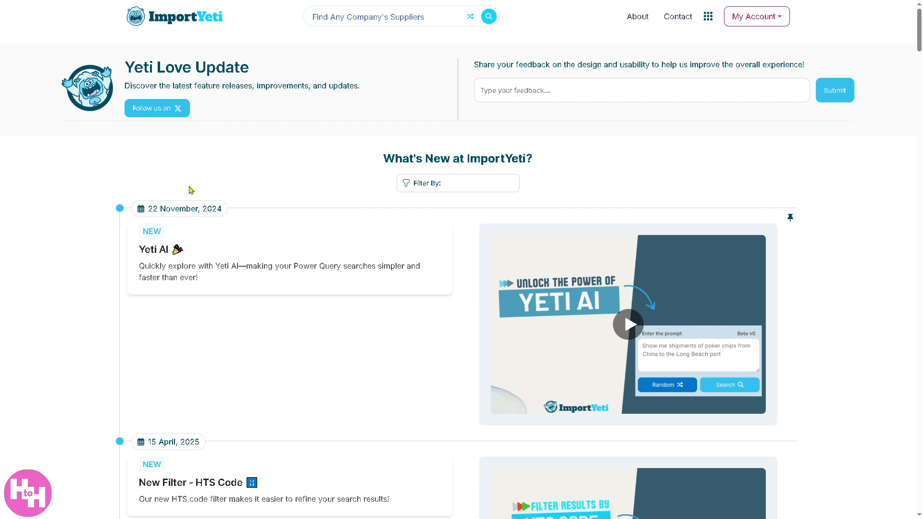
pyautogui.moveTo(211, 19)
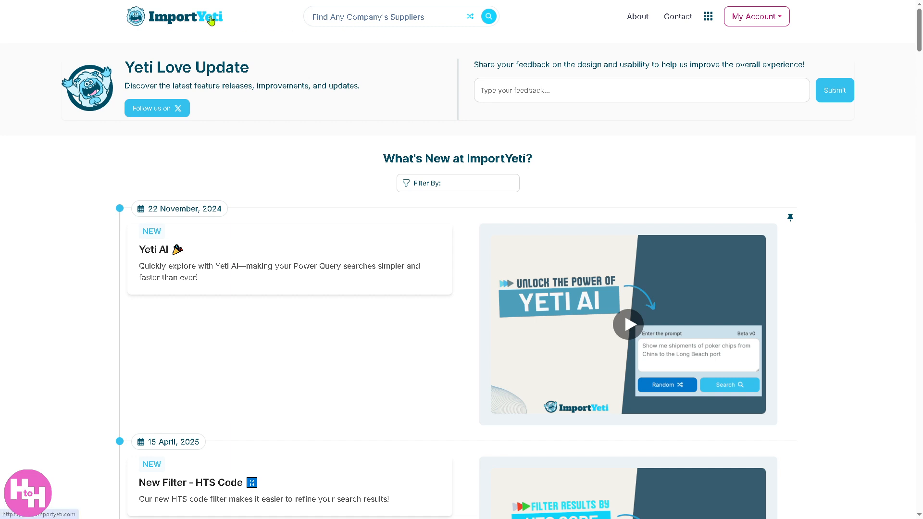
# - Return home and pick Fenty Beauty from the 'Companies to explore' suggestions
pyautogui.click(174, 17)
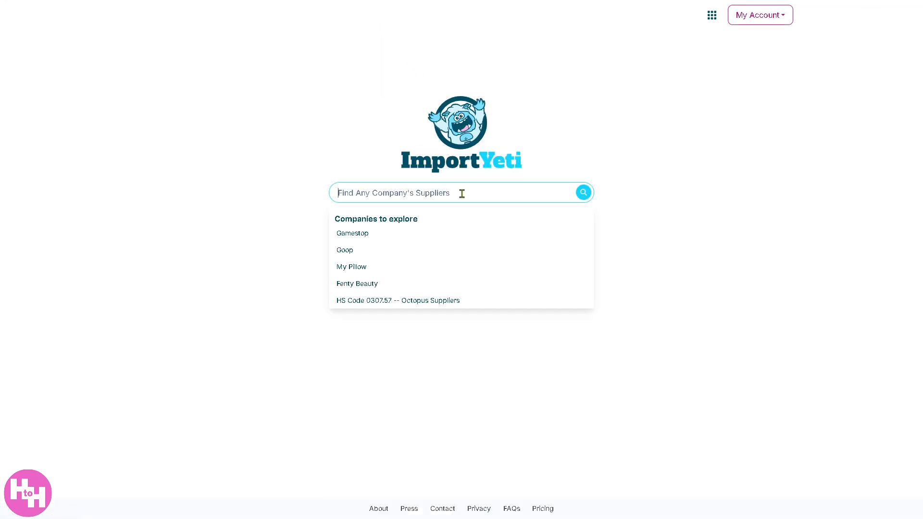
pyautogui.moveTo(357, 284)
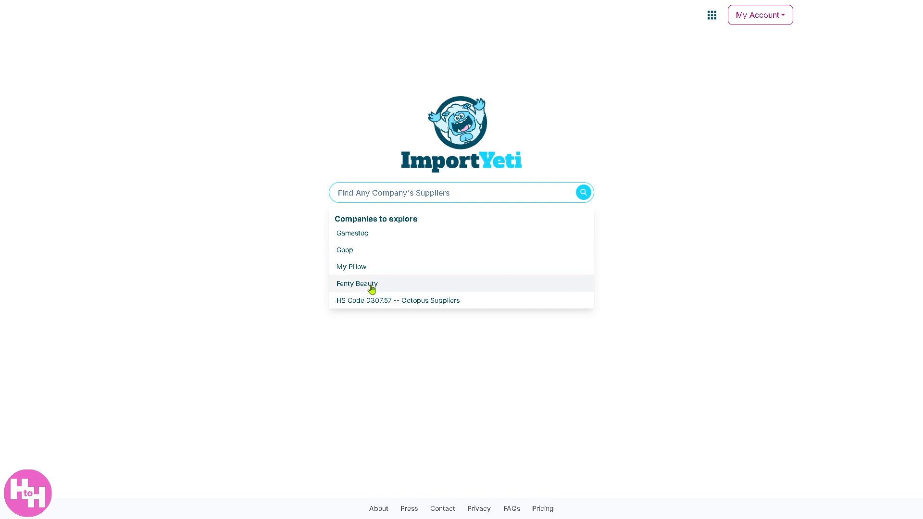
pyautogui.click(357, 283)
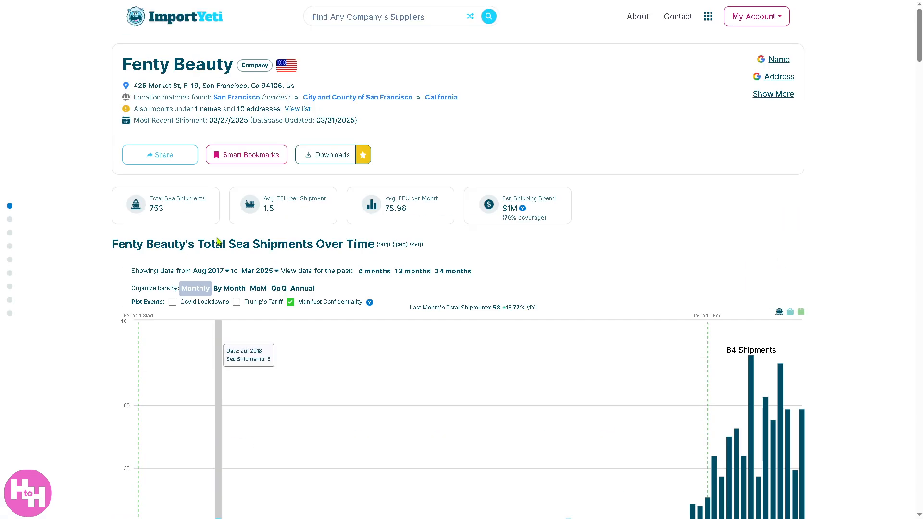
pyautogui.moveTo(216, 238)
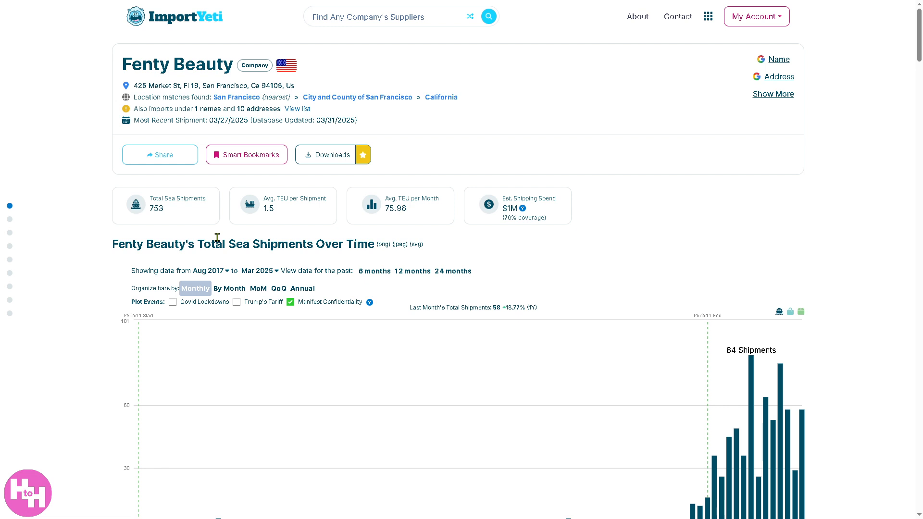
pyautogui.moveTo(677, 17)
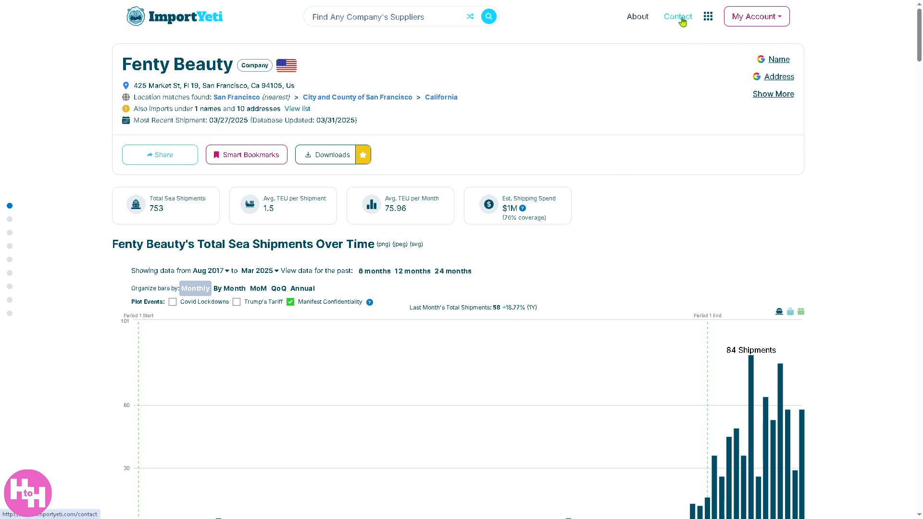
# - Go to the Contact page, then the About Us page from the top navigation
pyautogui.click(676, 16)
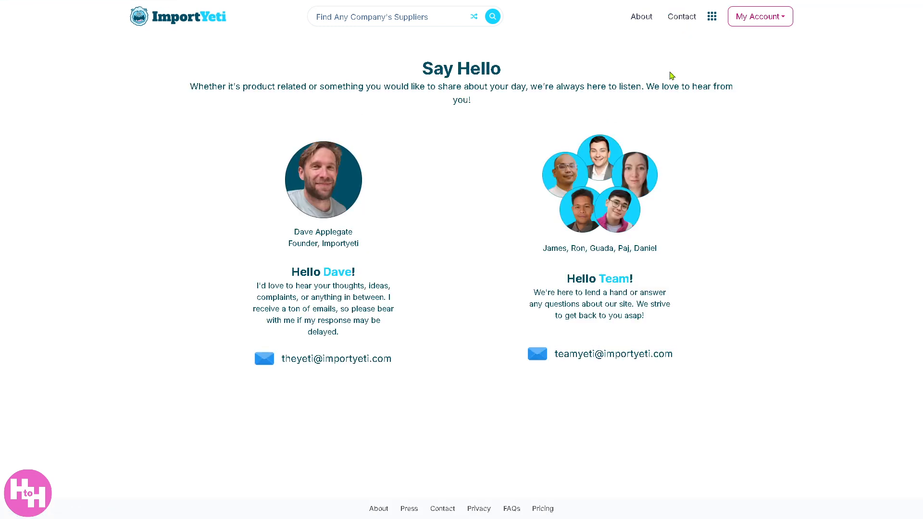
pyautogui.moveTo(438, 122)
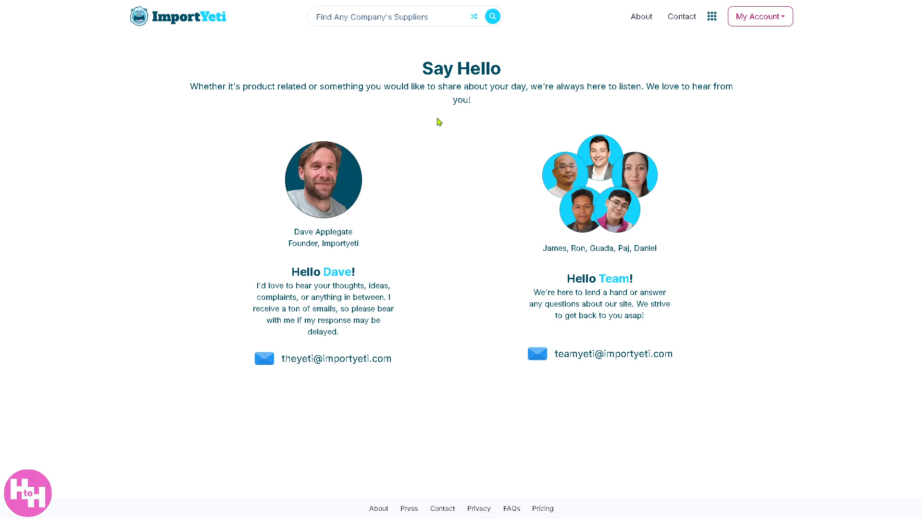
pyautogui.moveTo(442, 160)
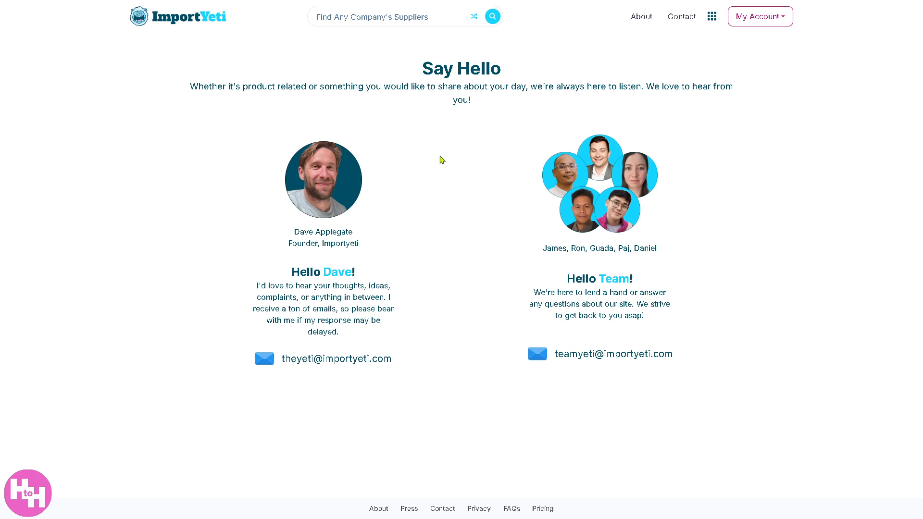
pyautogui.moveTo(657, 48)
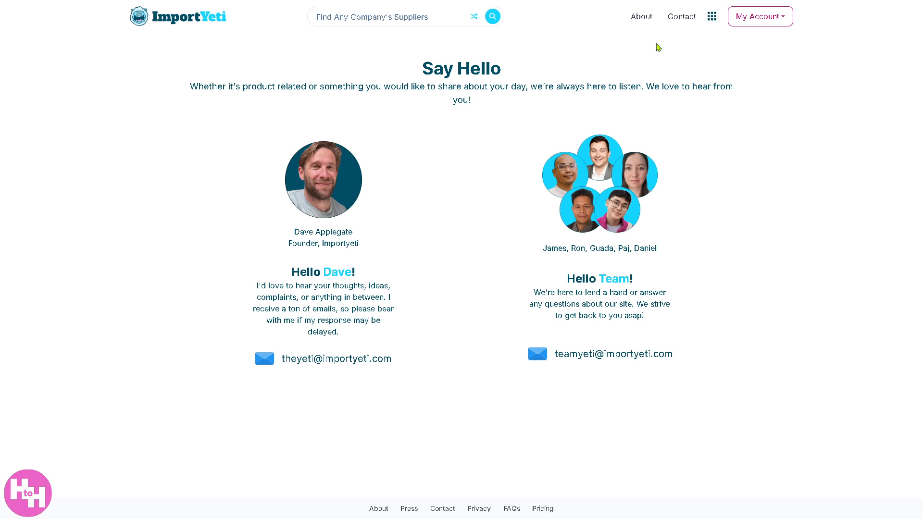
pyautogui.moveTo(382, 152)
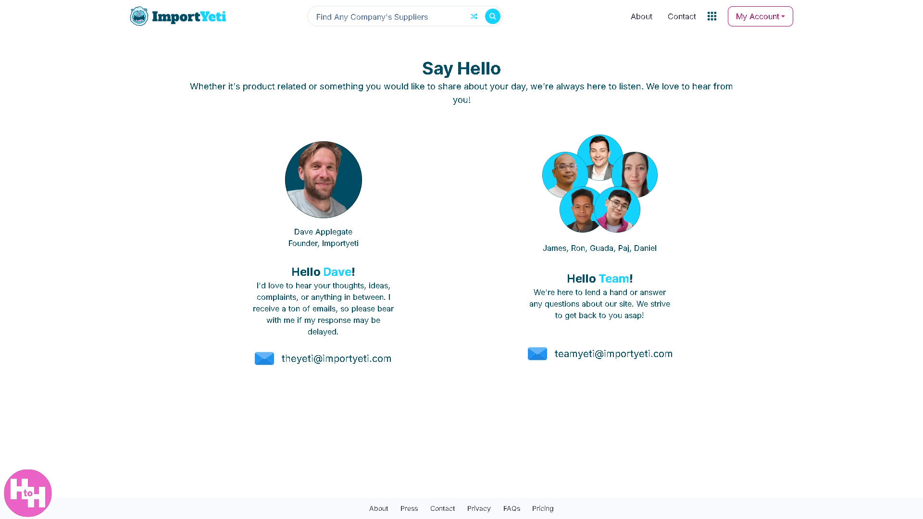
pyautogui.click(640, 17)
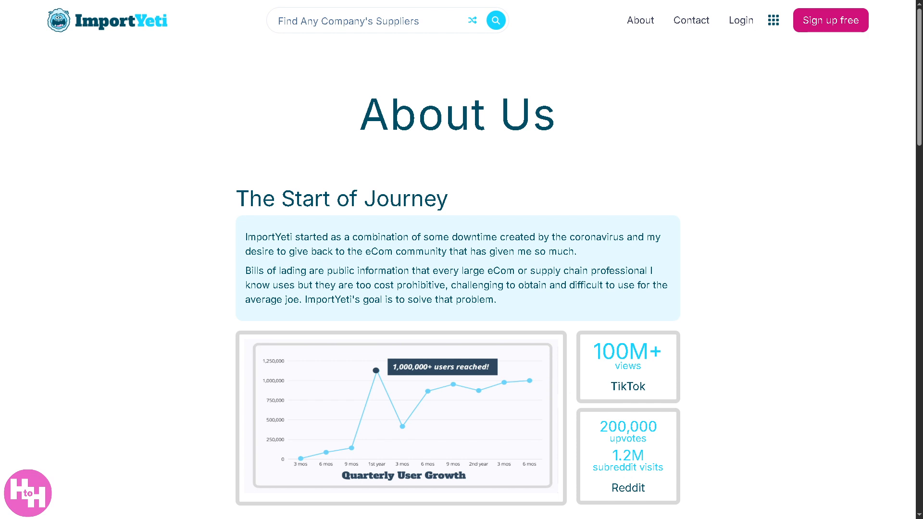